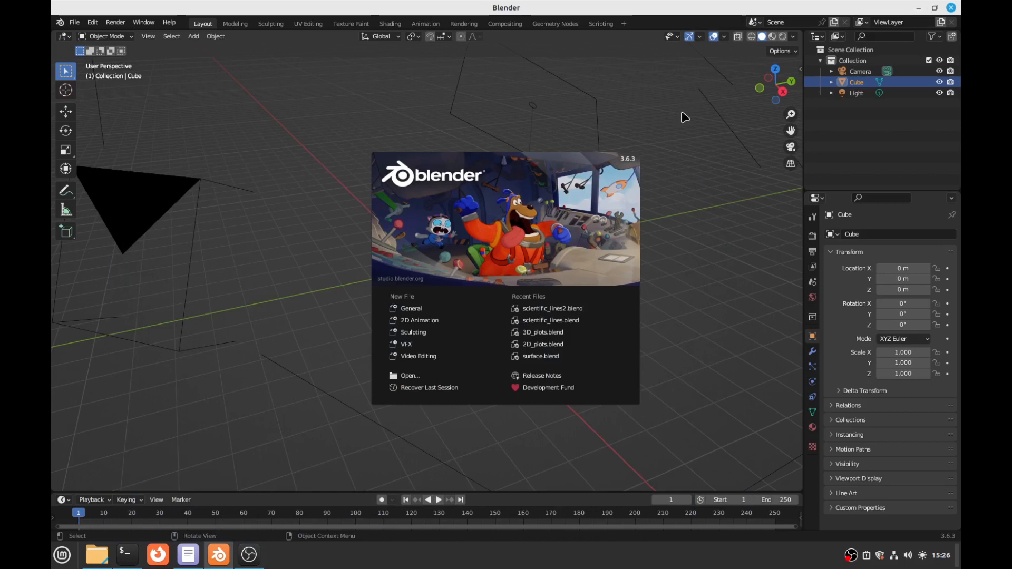
mouse_move(605, 117)
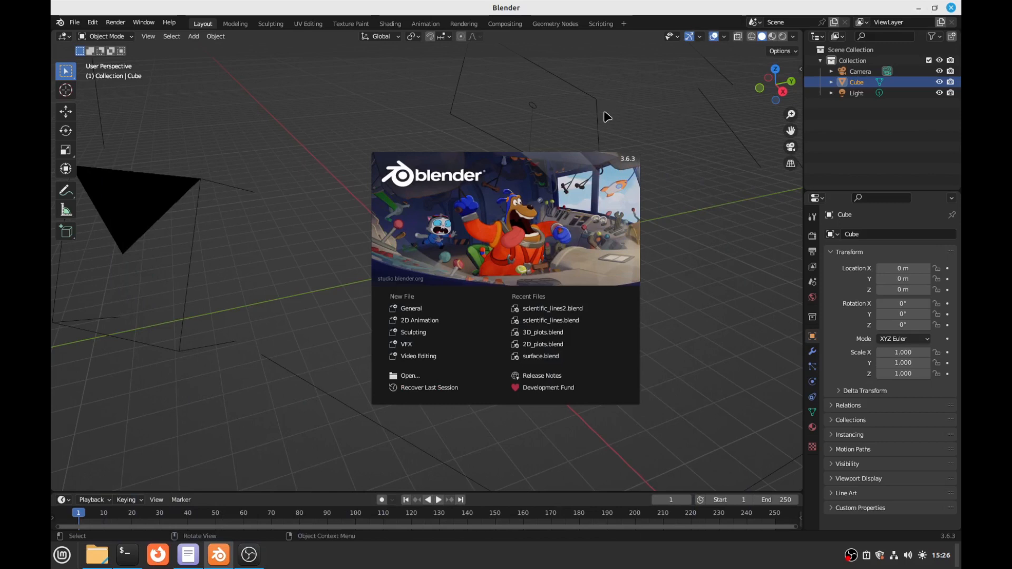
mouse_move(597, 92)
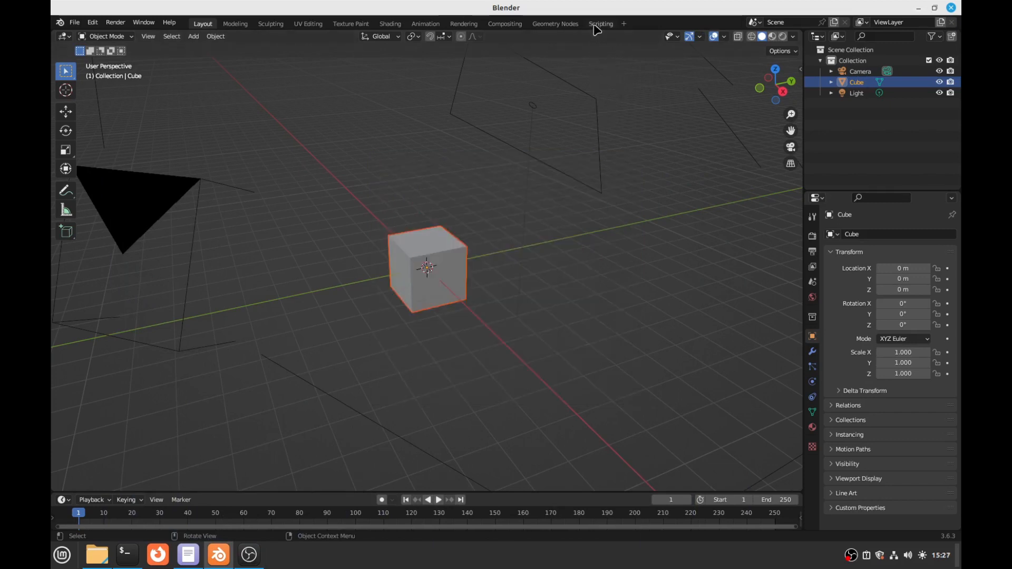
Switch to the Scripting workspace and create a new empty text block
click(600, 24)
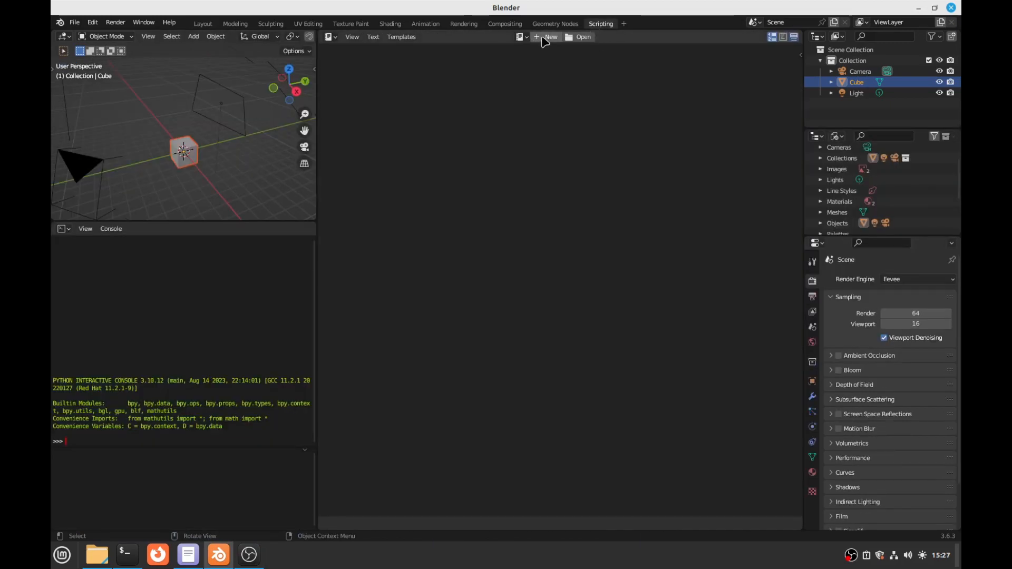
click(548, 37)
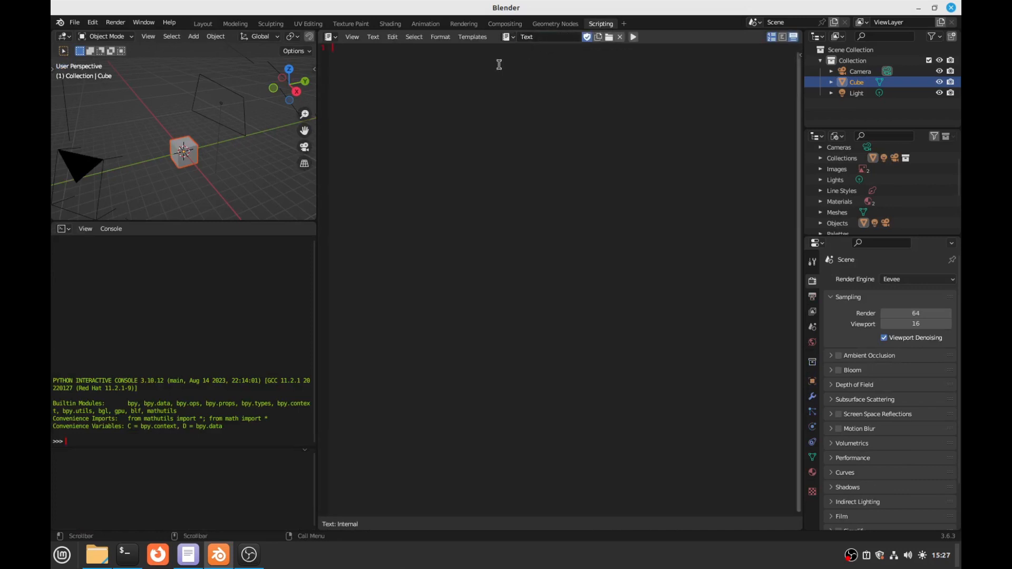
mouse_move(427, 218)
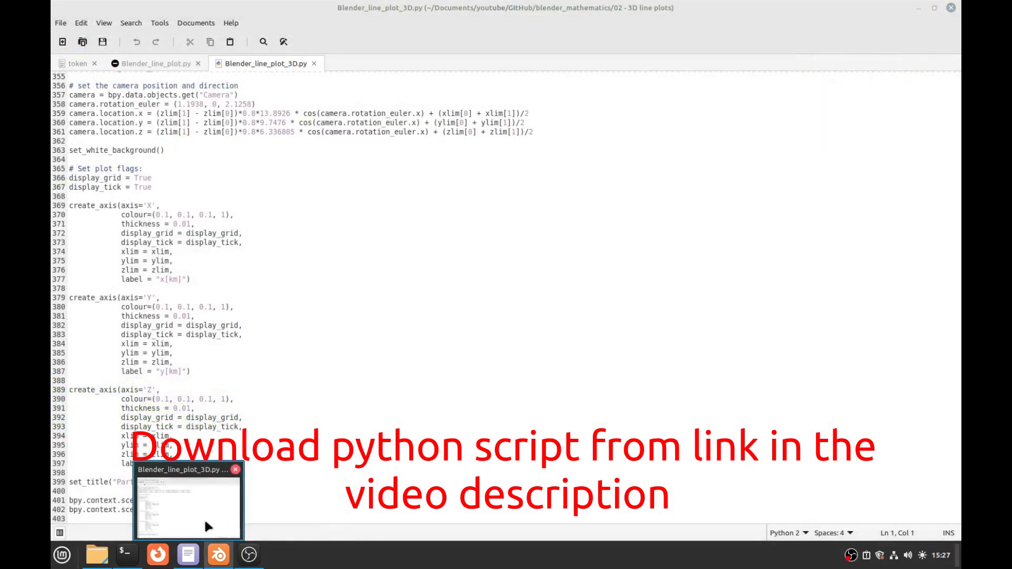
mouse_move(180, 505)
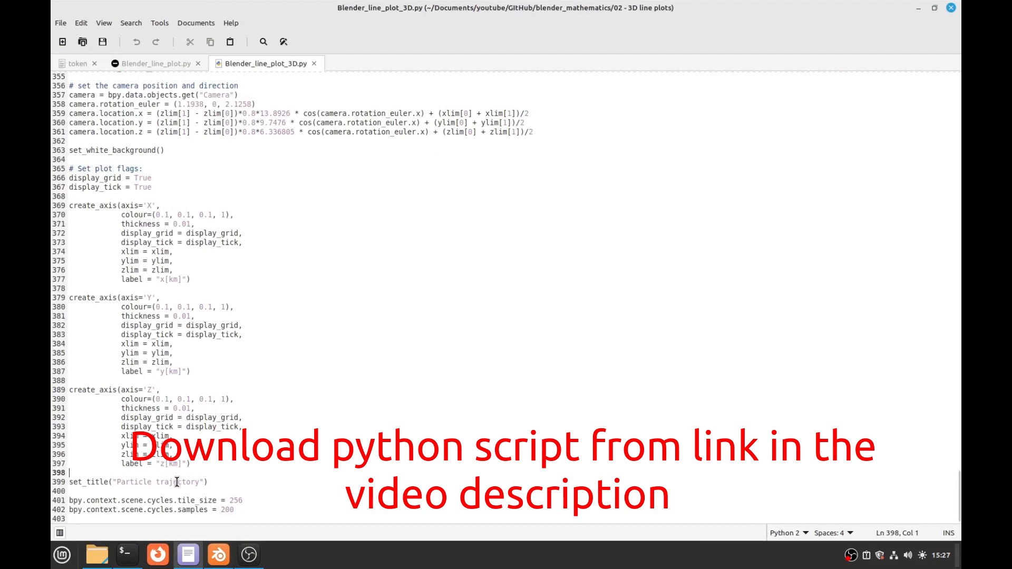
Select the whole Blender_line_plot_3D.py script and copy it
key(ctrl+a)
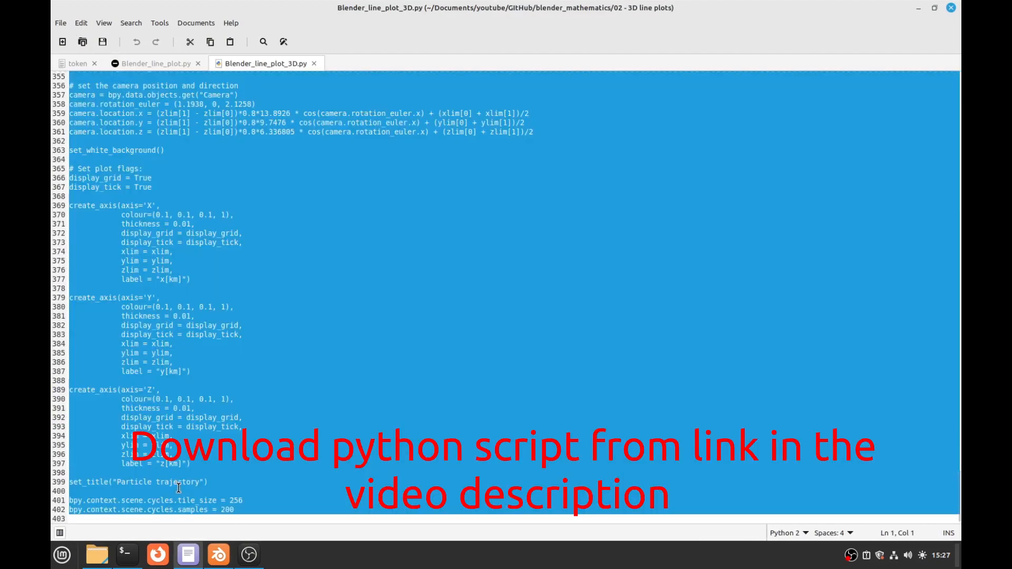
right_click(194, 384)
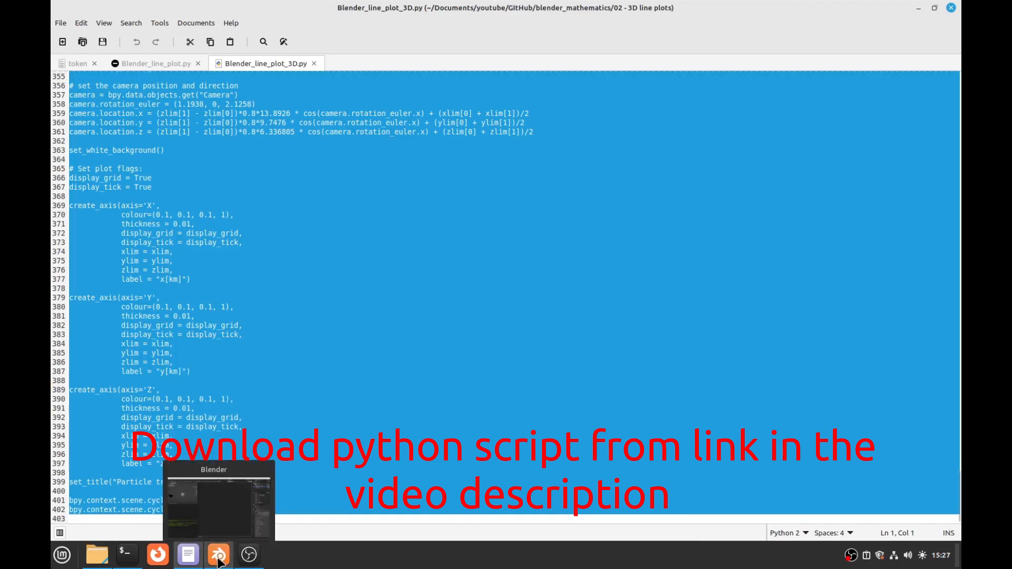
Return to Blender with the script pasted and select the default cube for deletion
click(219, 554)
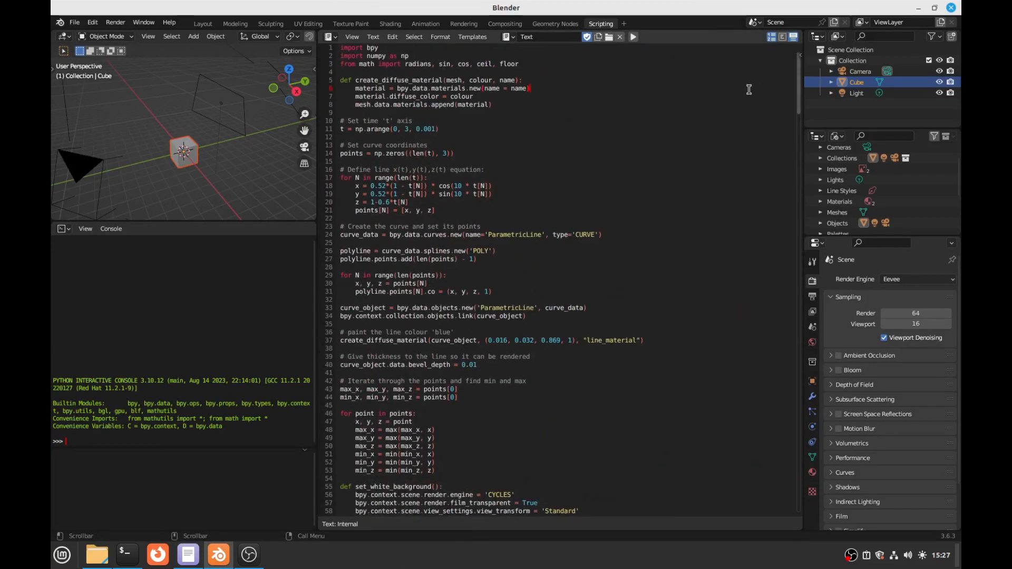
click(858, 93)
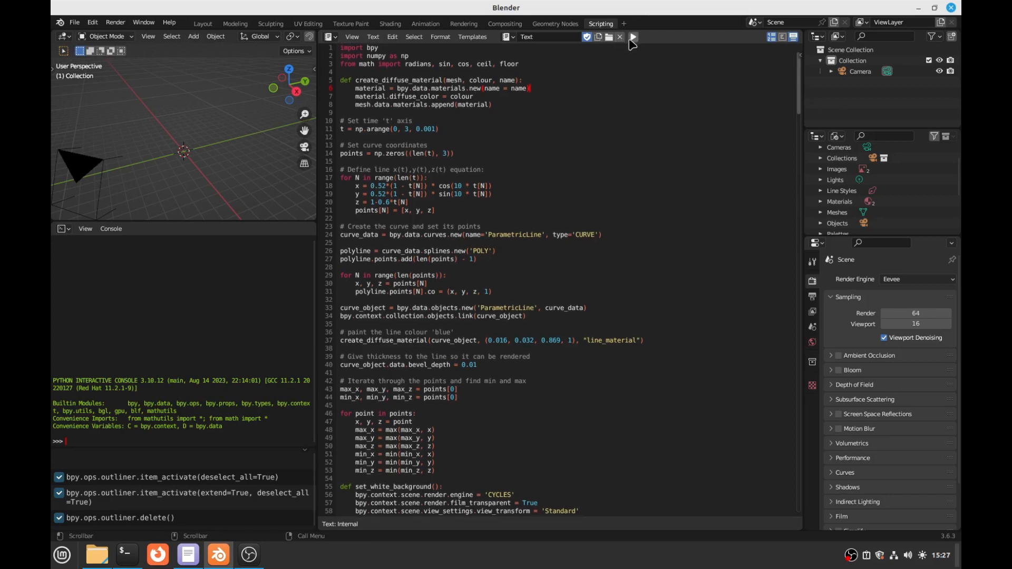
Run the plotting script to build the spiral trajectory with axes and grid
click(632, 37)
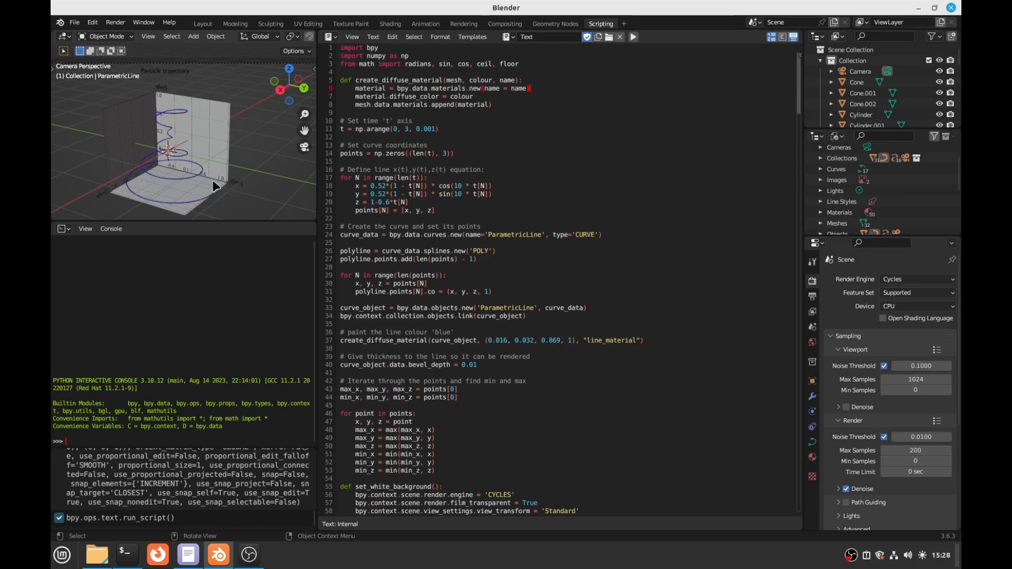
mouse_move(190, 97)
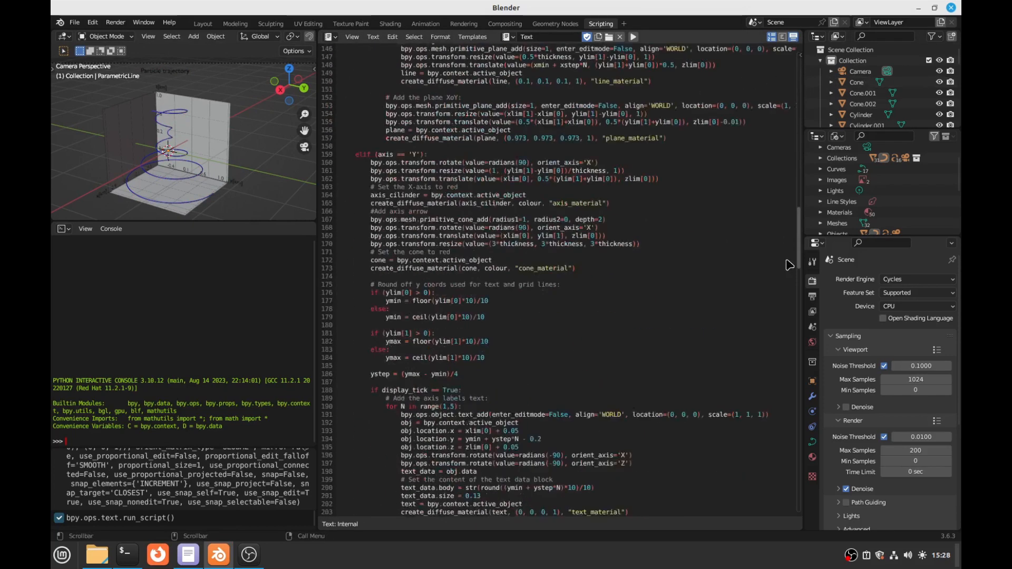
scroll(down, 3)
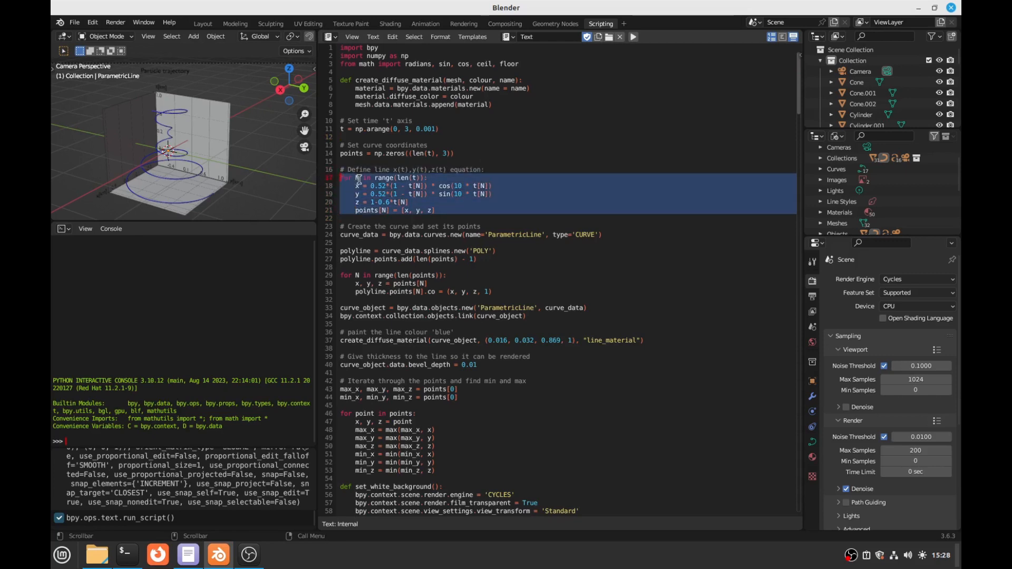
click(450, 194)
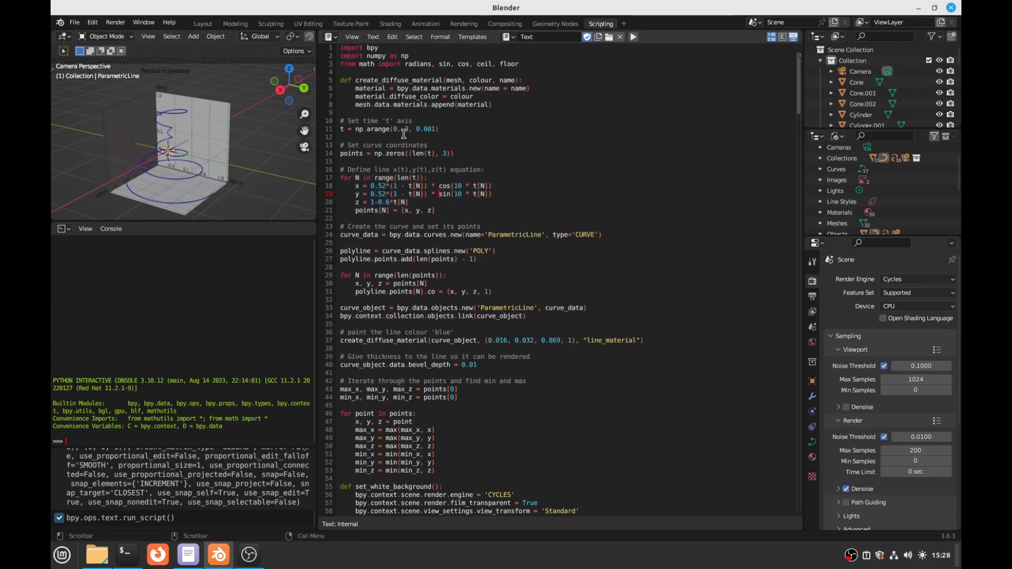
triple_click(387, 129)
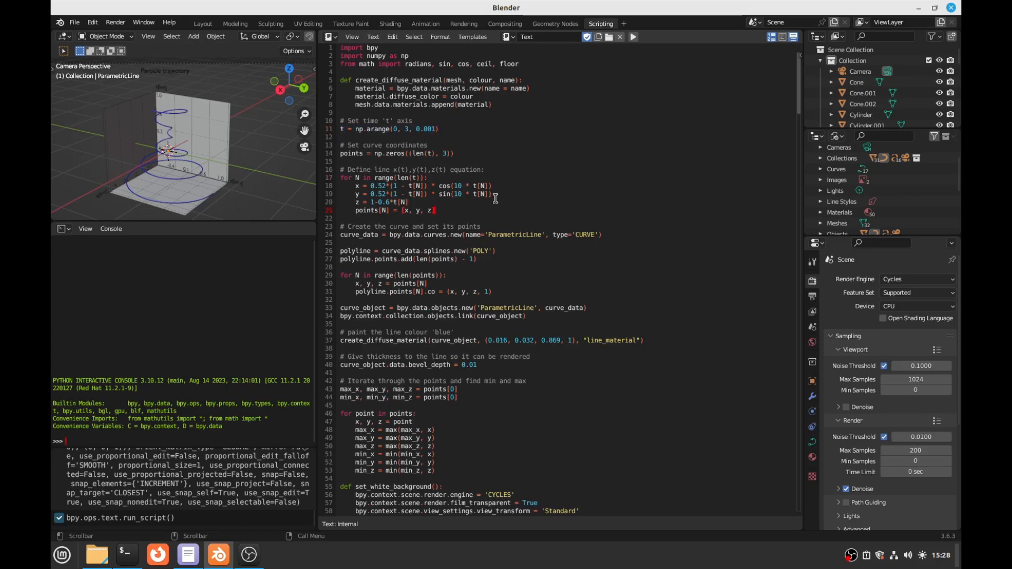
drag(377, 194, 489, 194)
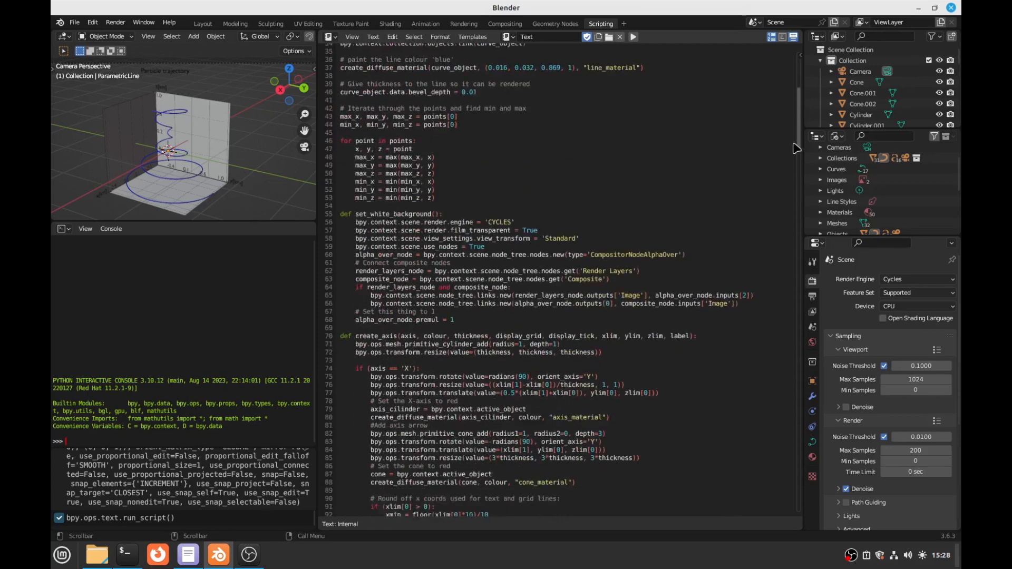
scroll(down, 3)
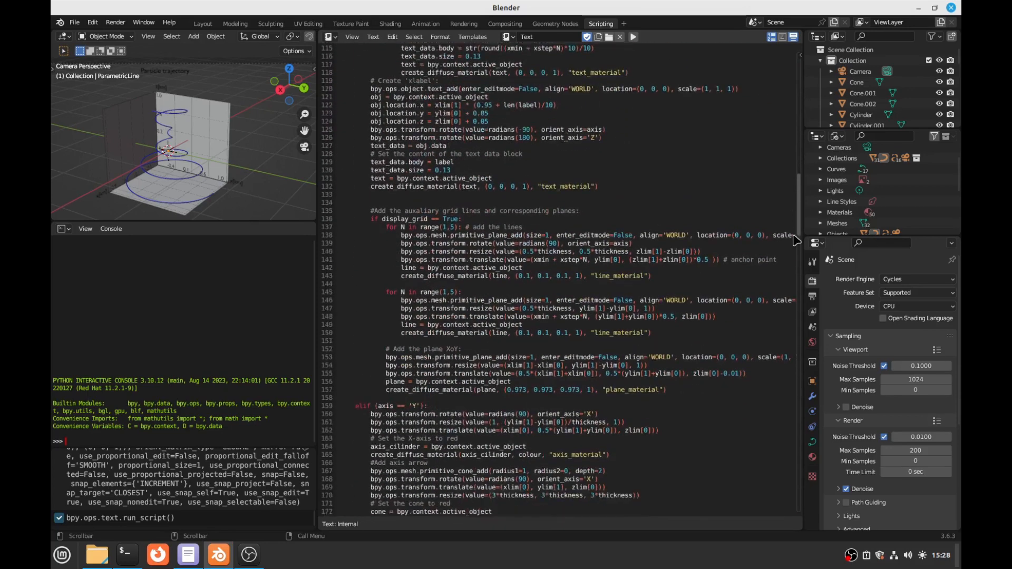
scroll(down, 3)
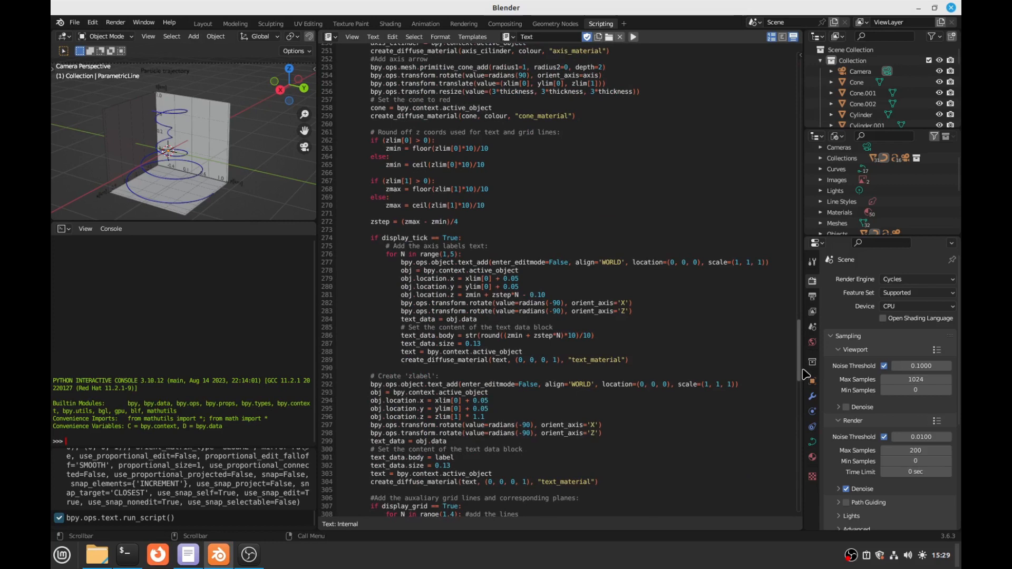
scroll(down, 3)
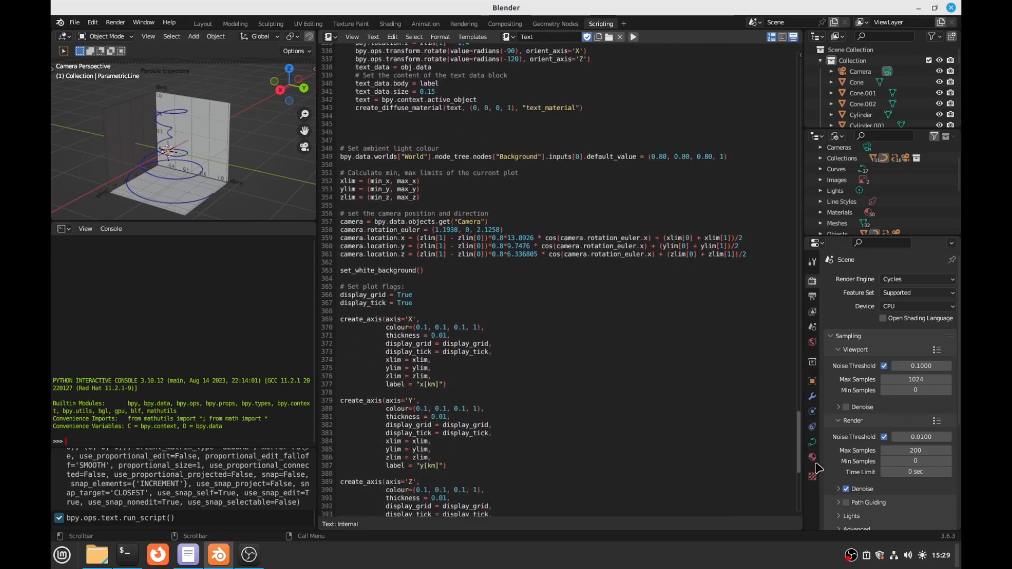
scroll(down, 3)
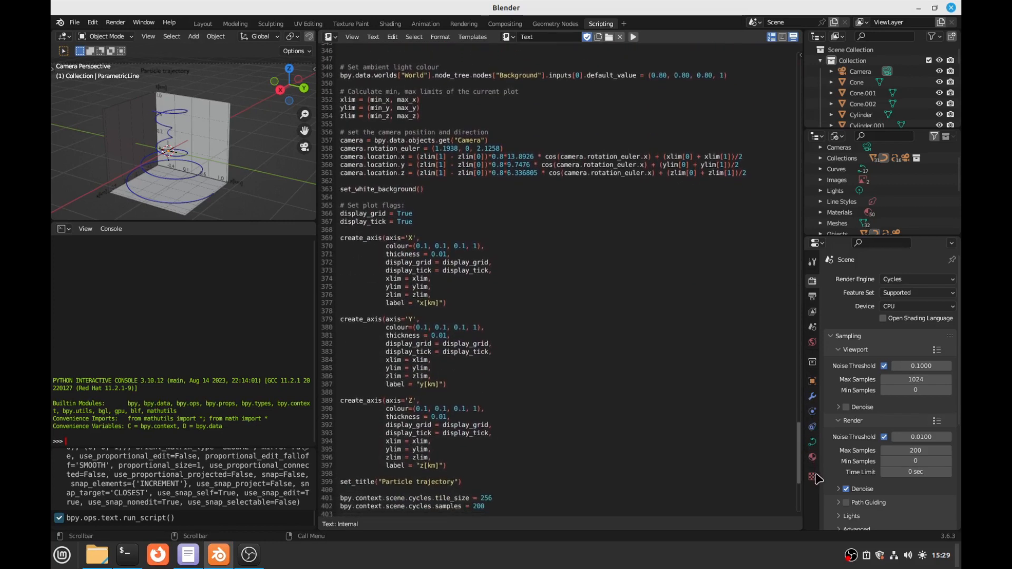
scroll(down, 3)
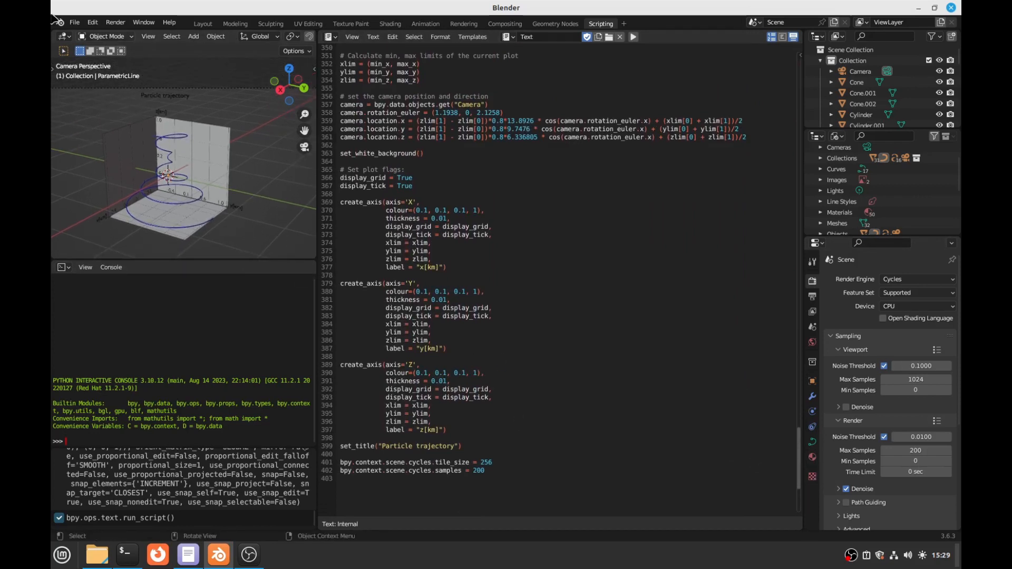
Render the final image of the spiral plot via Render > Render Image
click(115, 22)
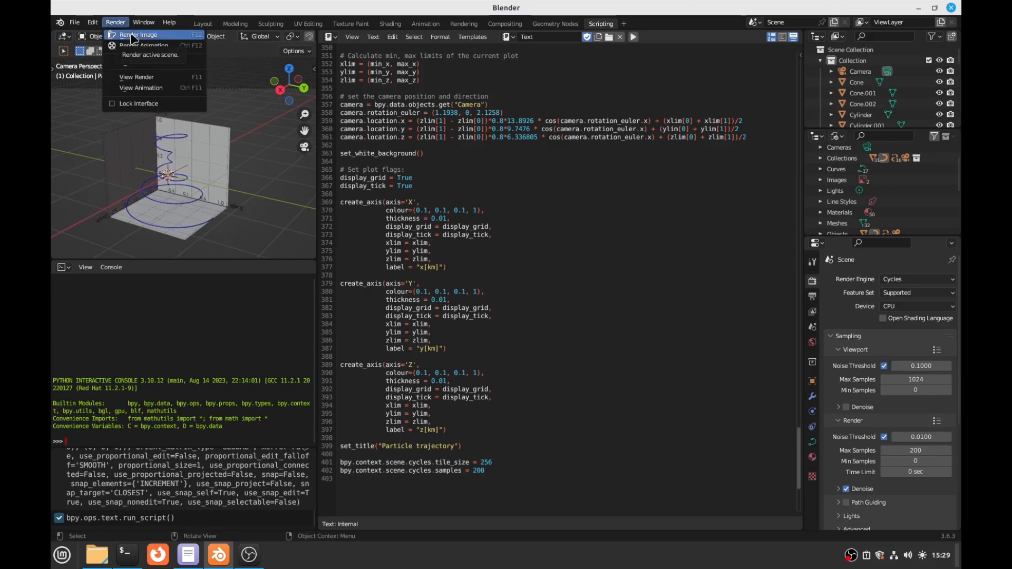
click(136, 33)
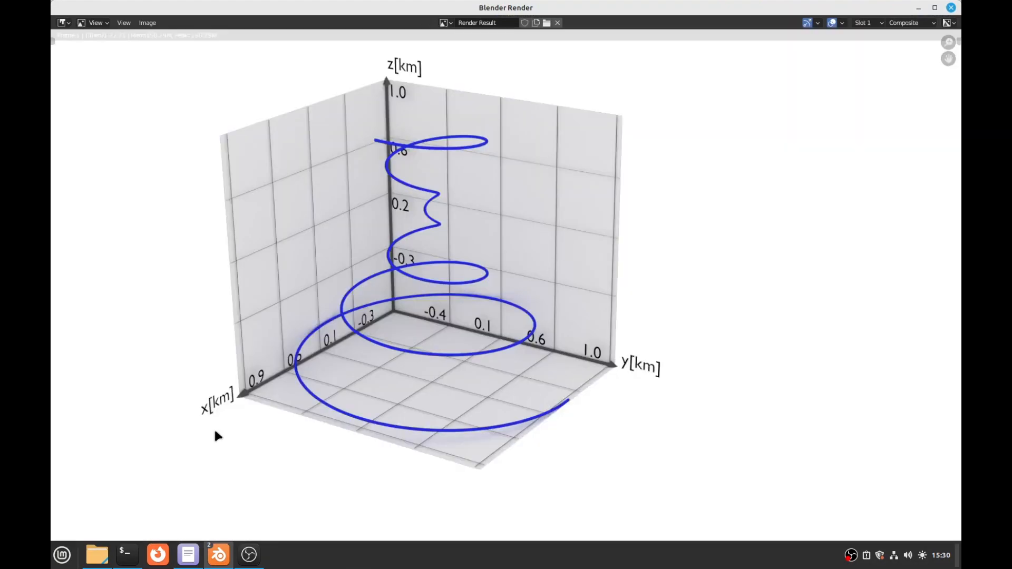
mouse_move(244, 335)
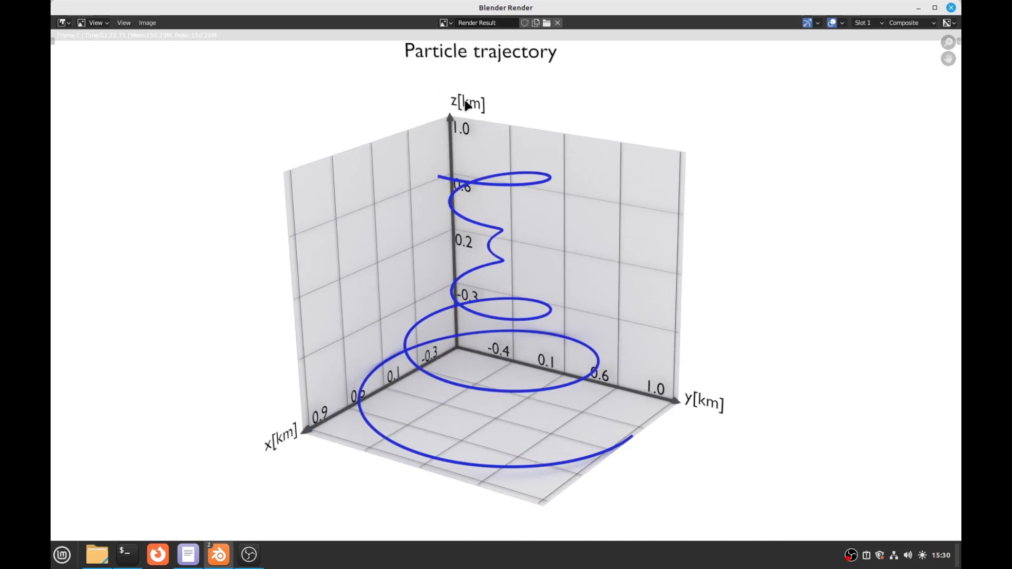
mouse_move(692, 407)
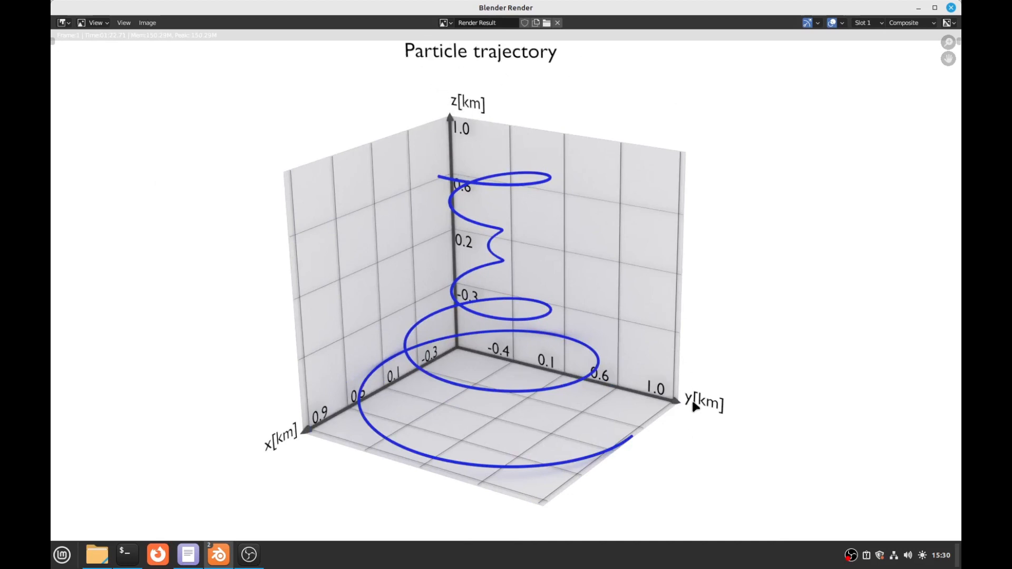
mouse_move(314, 420)
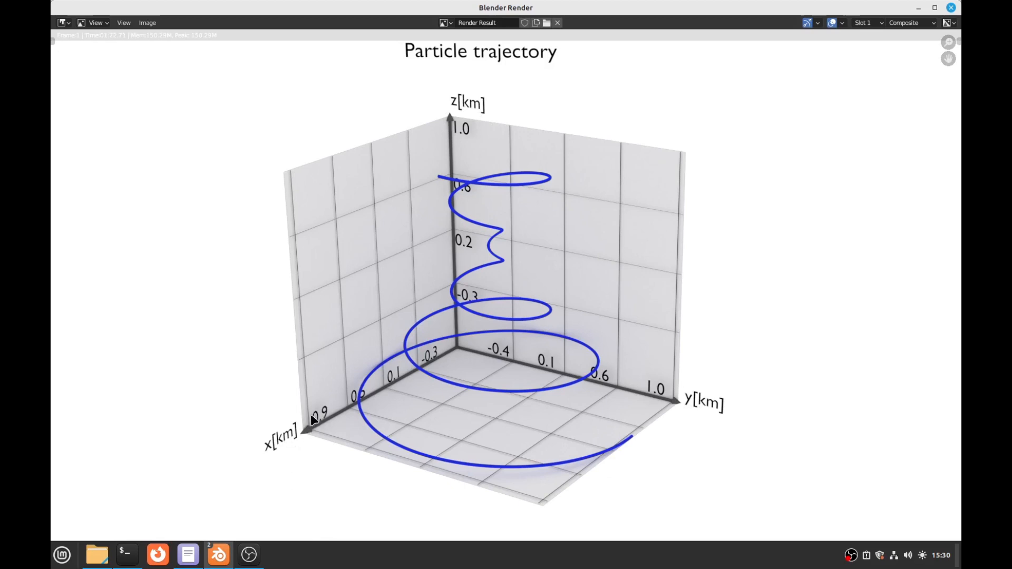
mouse_move(444, 365)
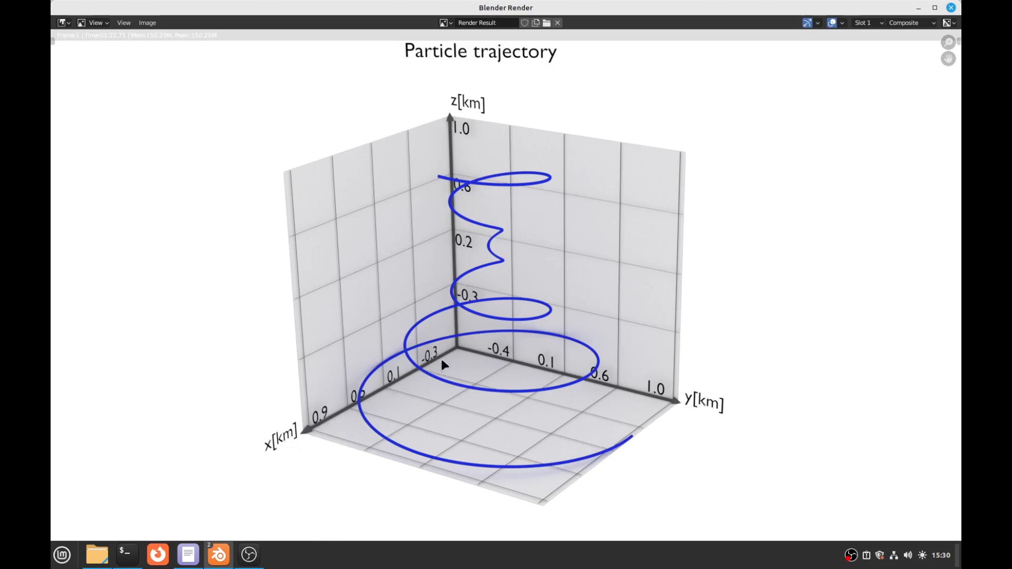
mouse_move(507, 339)
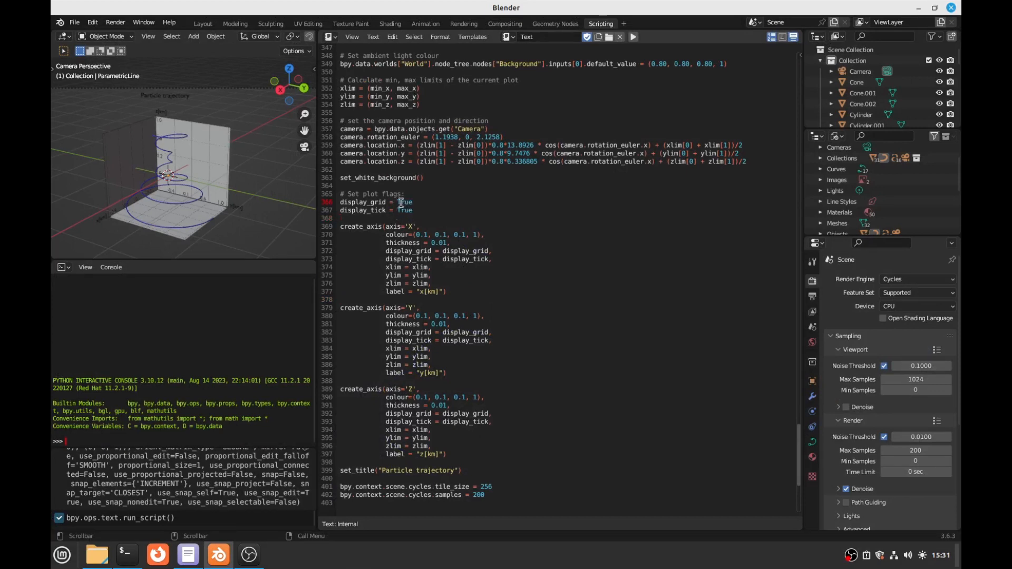
Set display_grid to False, rerun the script, and render the gridless plot
double_click(404, 203)
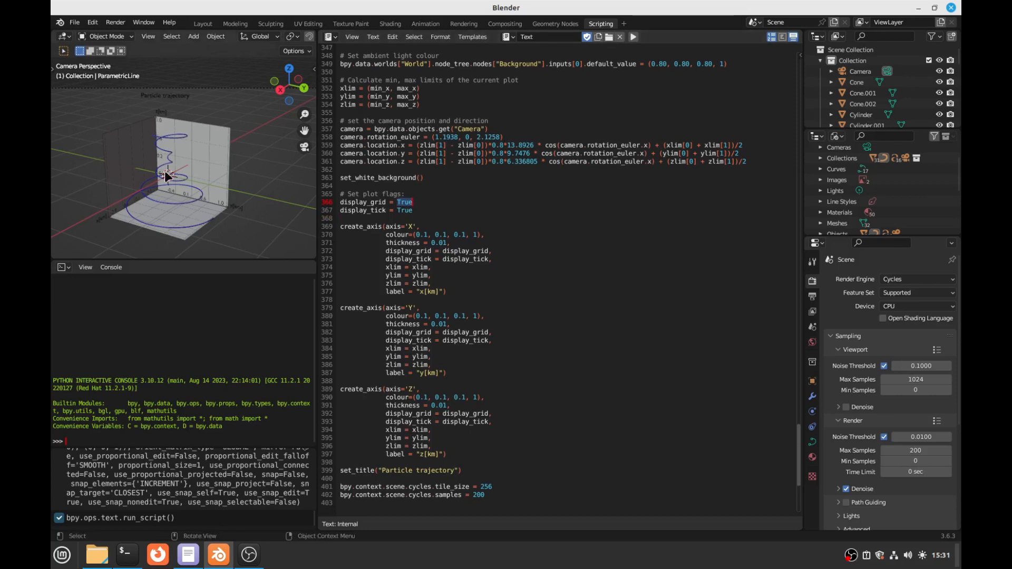
mouse_move(183, 159)
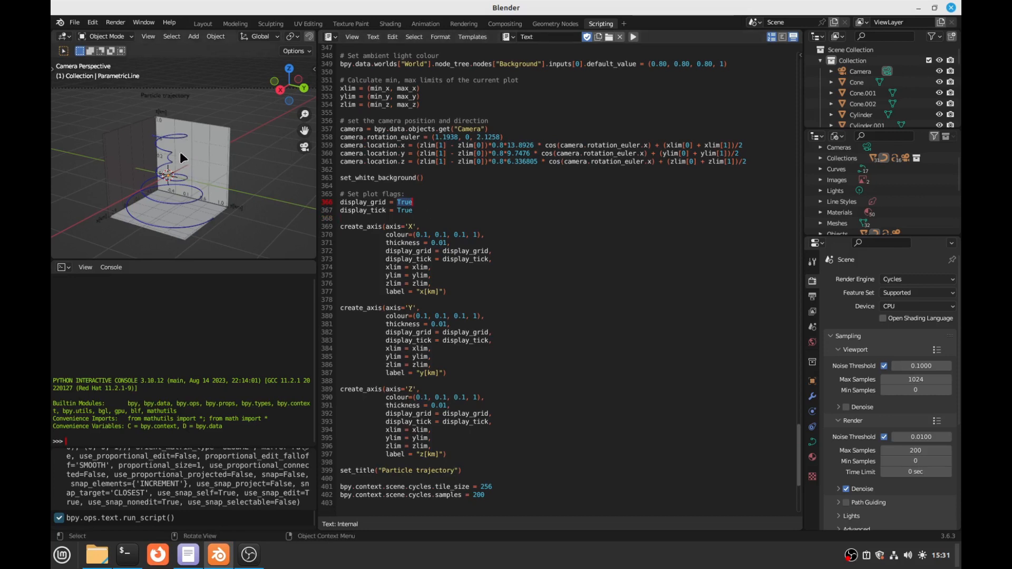
mouse_move(418, 228)
text(Fals)
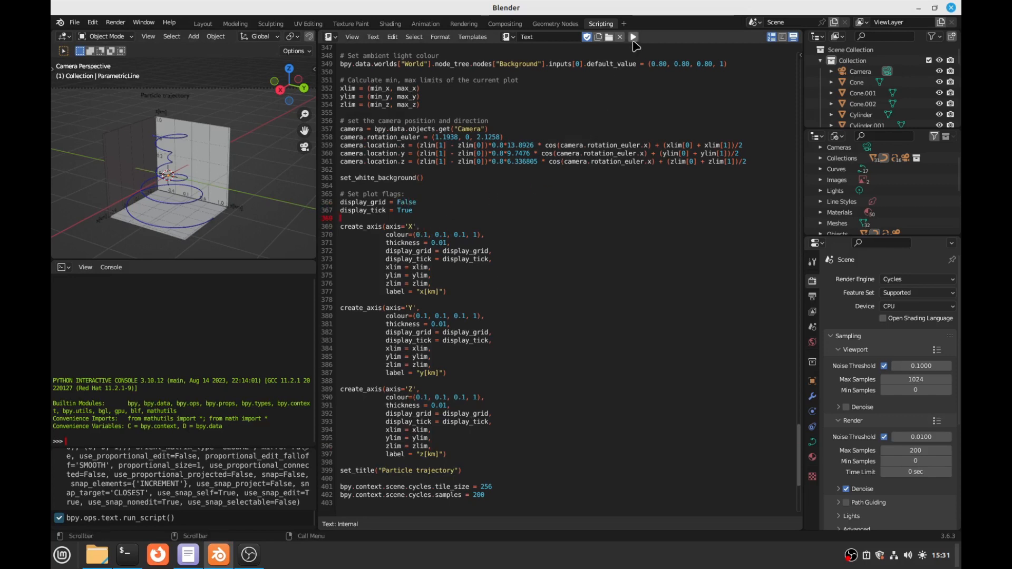
mouse_move(271, 255)
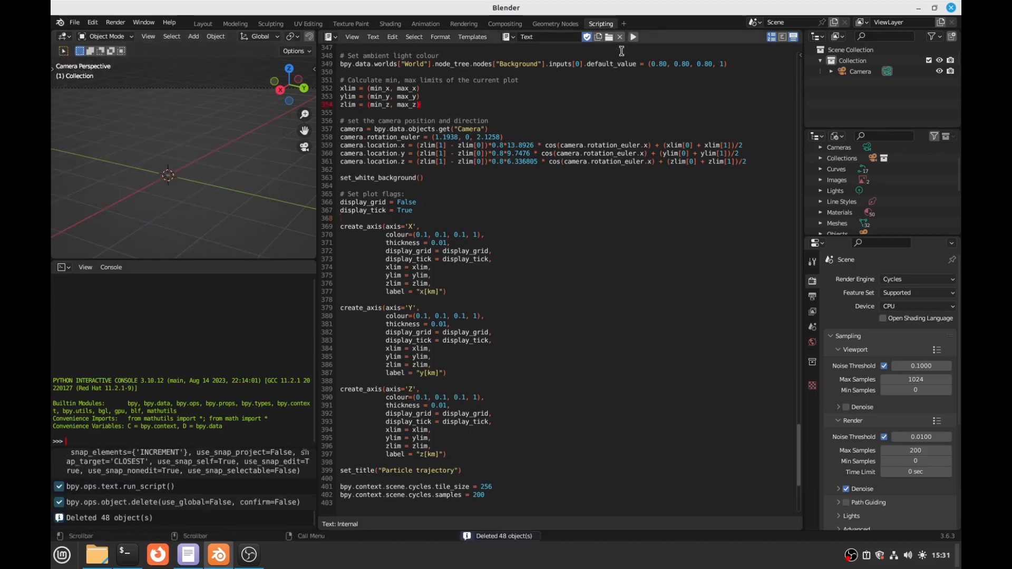
click(632, 37)
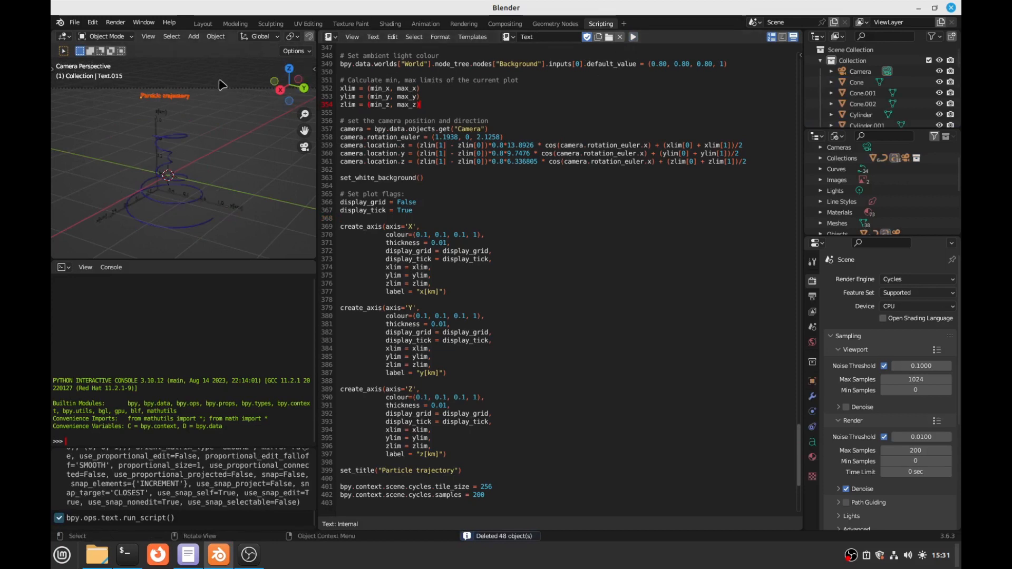
click(115, 22)
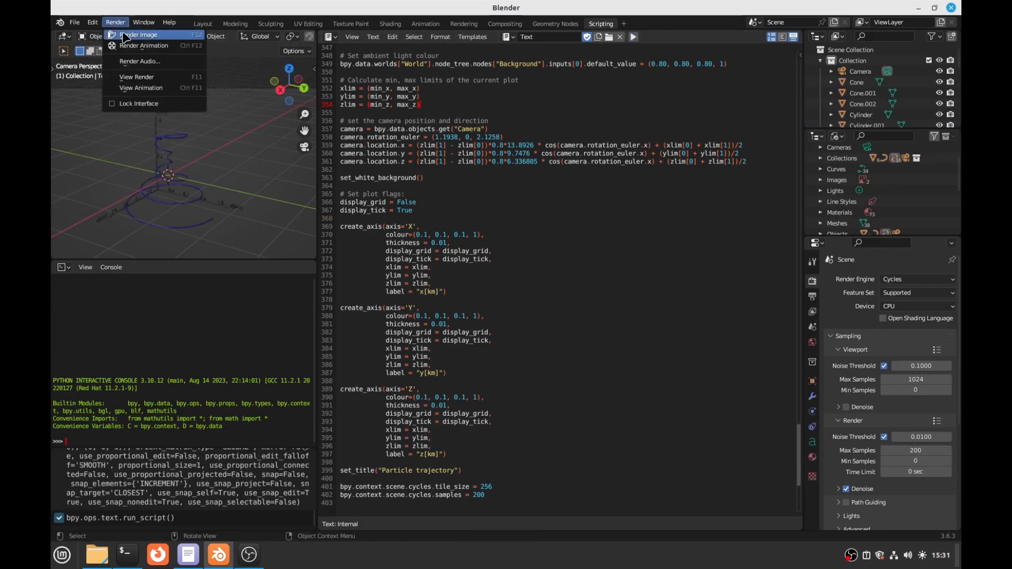
click(139, 34)
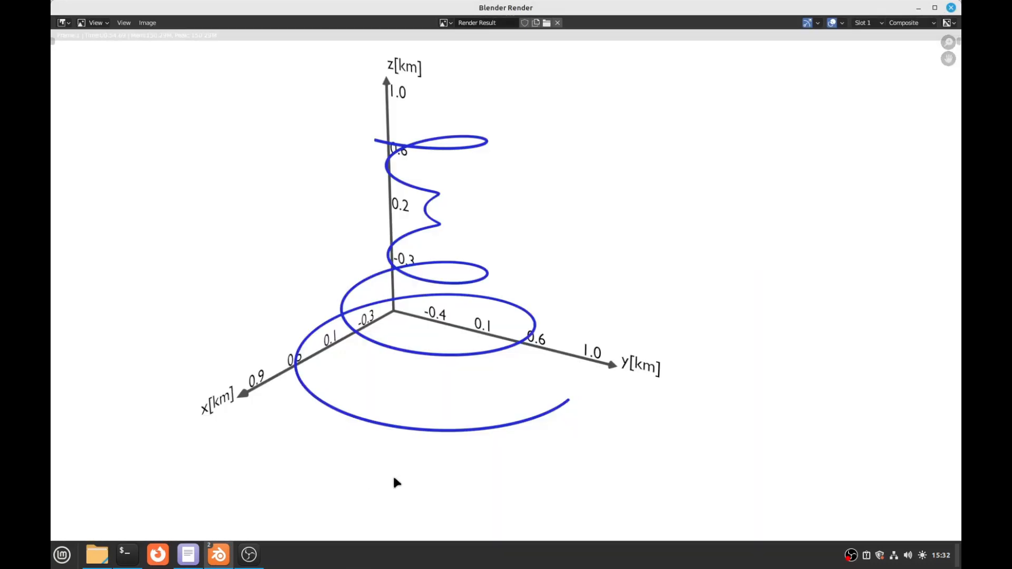
mouse_move(378, 385)
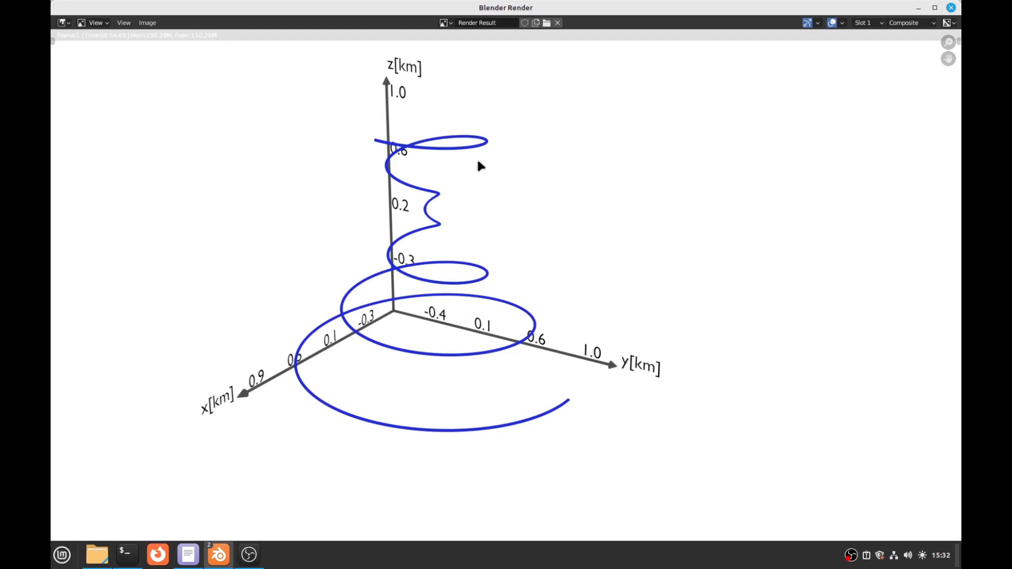
mouse_move(480, 199)
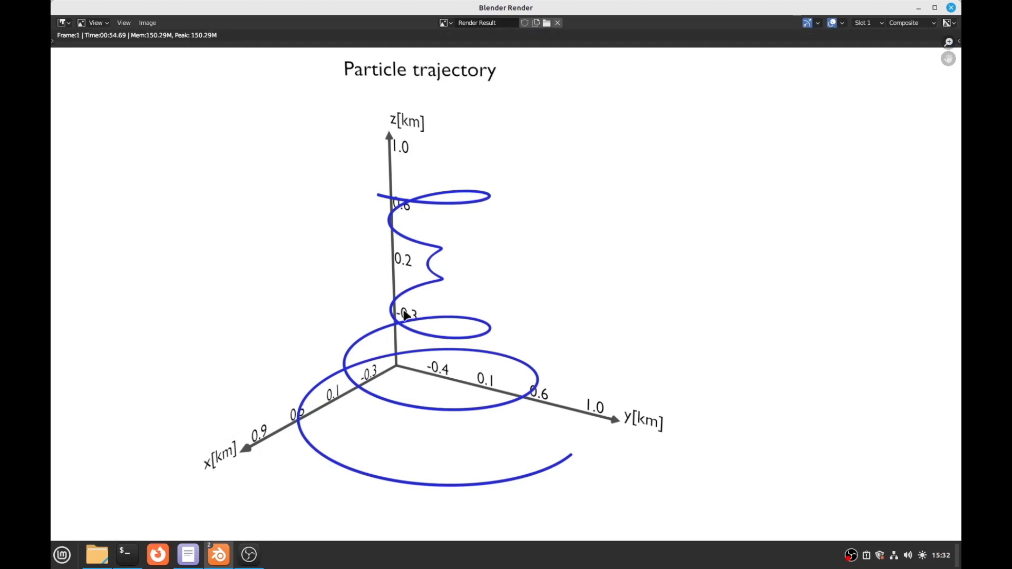
mouse_move(703, 127)
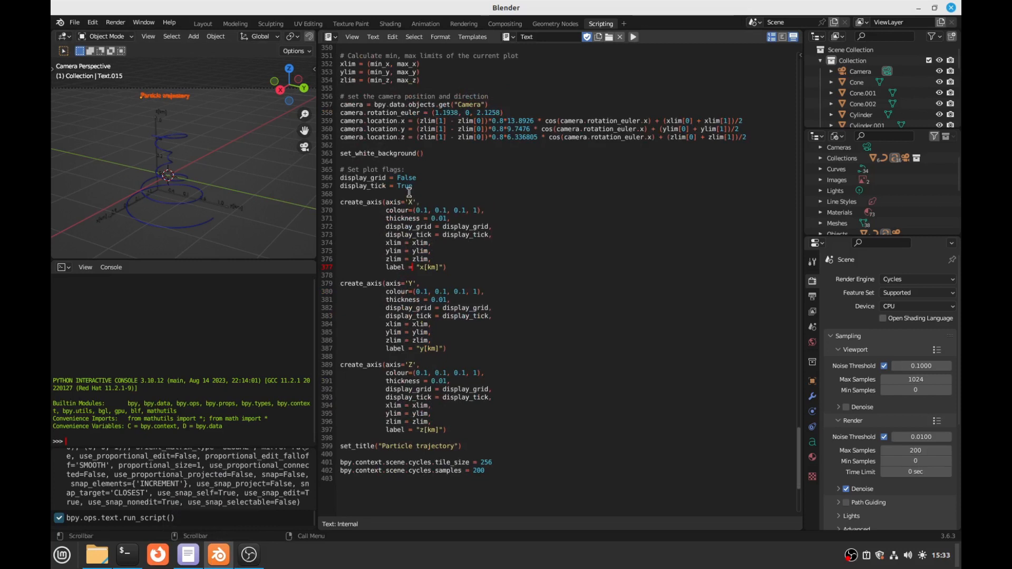
Change the grid/tick flags in the script and cancel saving the blend file
double_click(405, 186)
text(Fals)
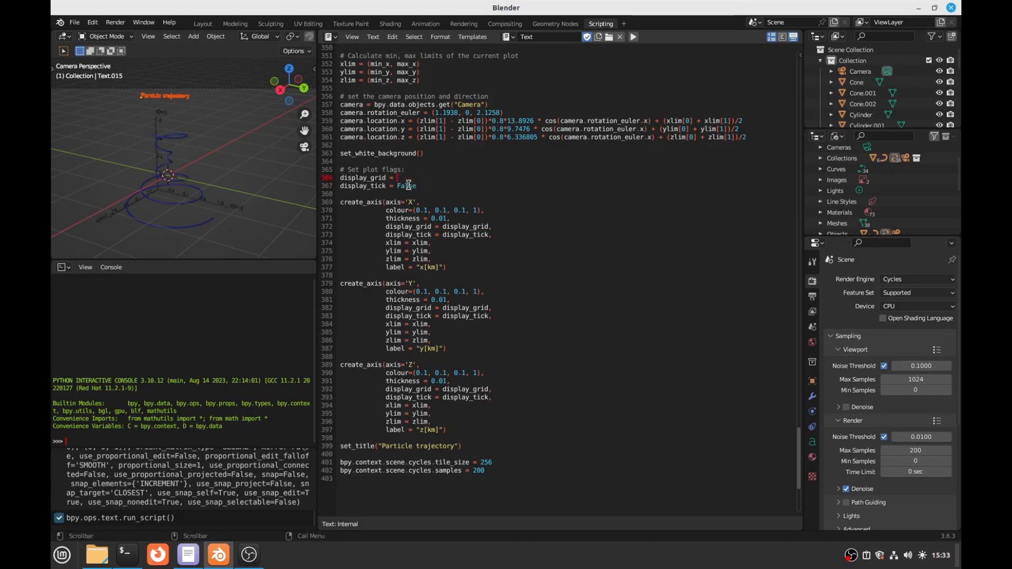
text(True)
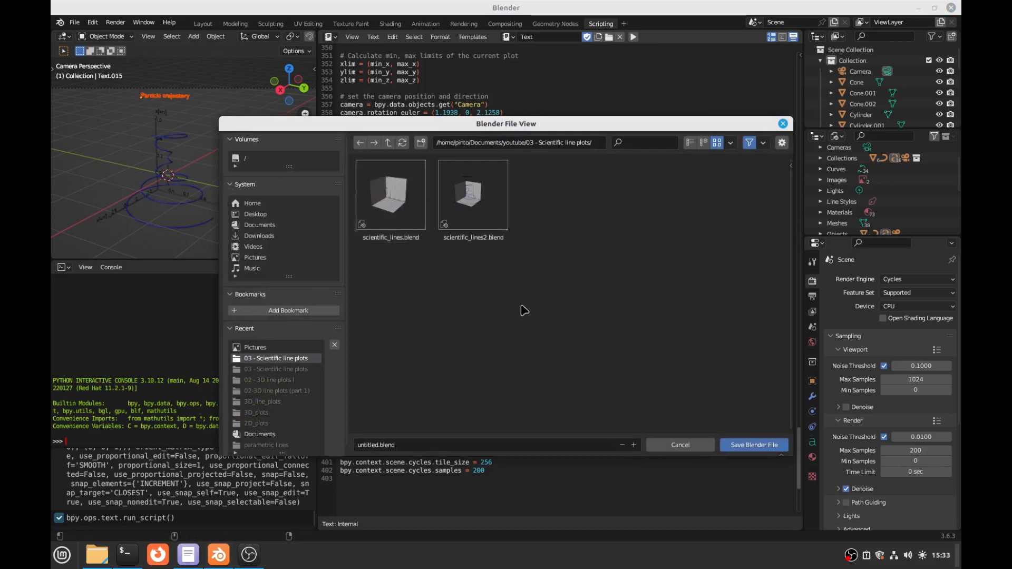
click(679, 445)
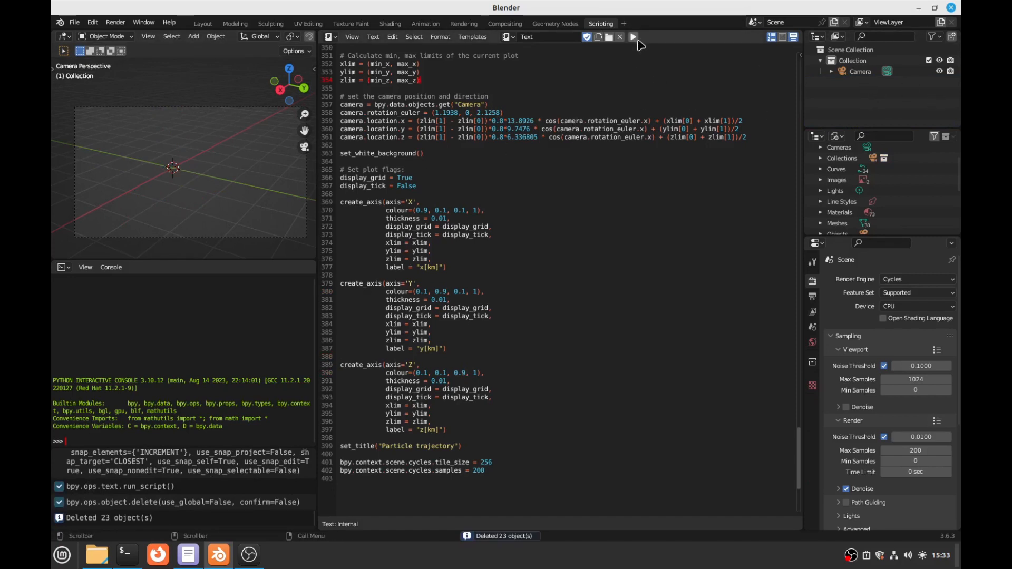
Rerun the script and render the plot with coloured axes and no ticks
click(633, 37)
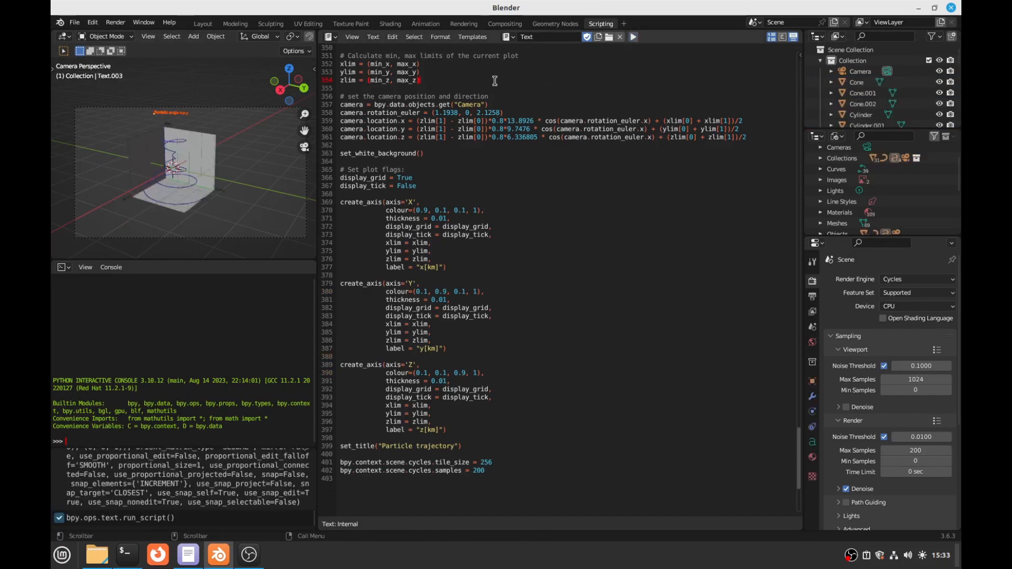
click(116, 22)
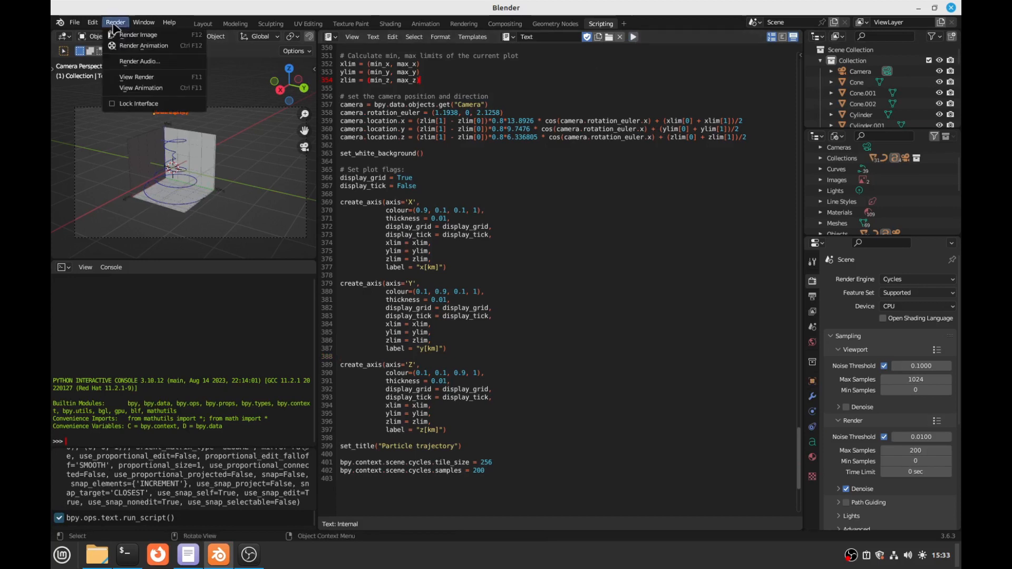
click(138, 33)
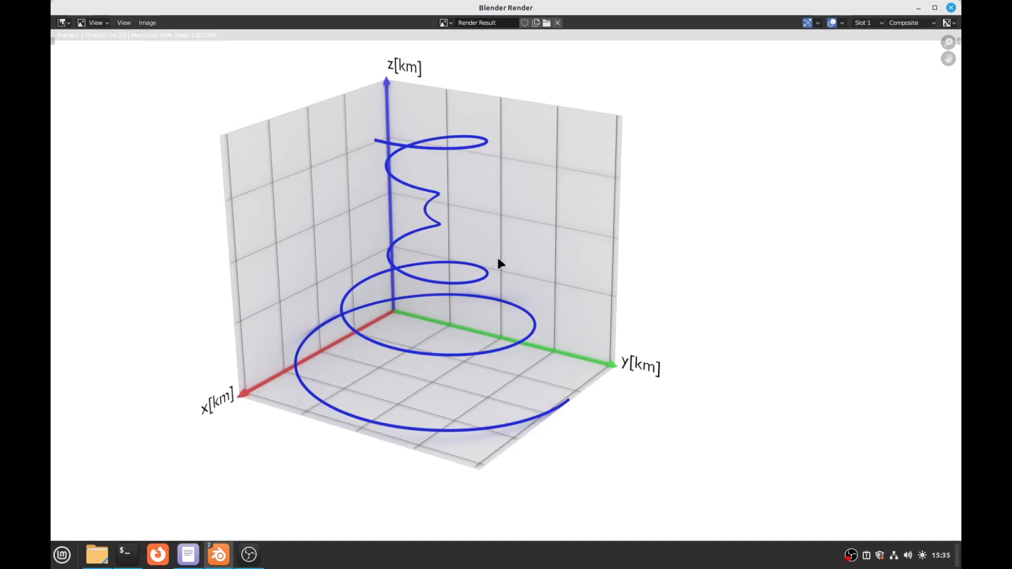
mouse_move(493, 297)
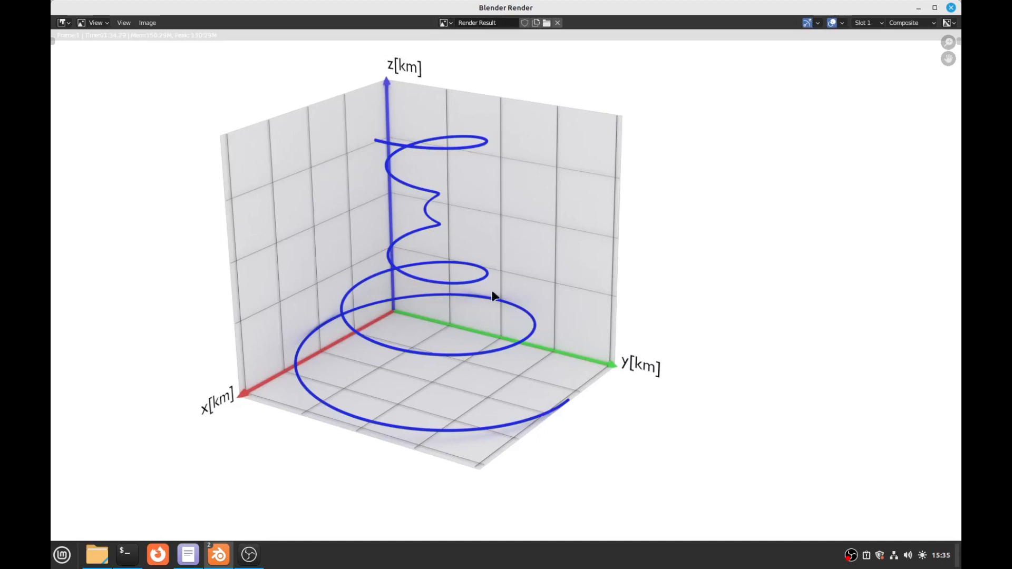
mouse_move(455, 304)
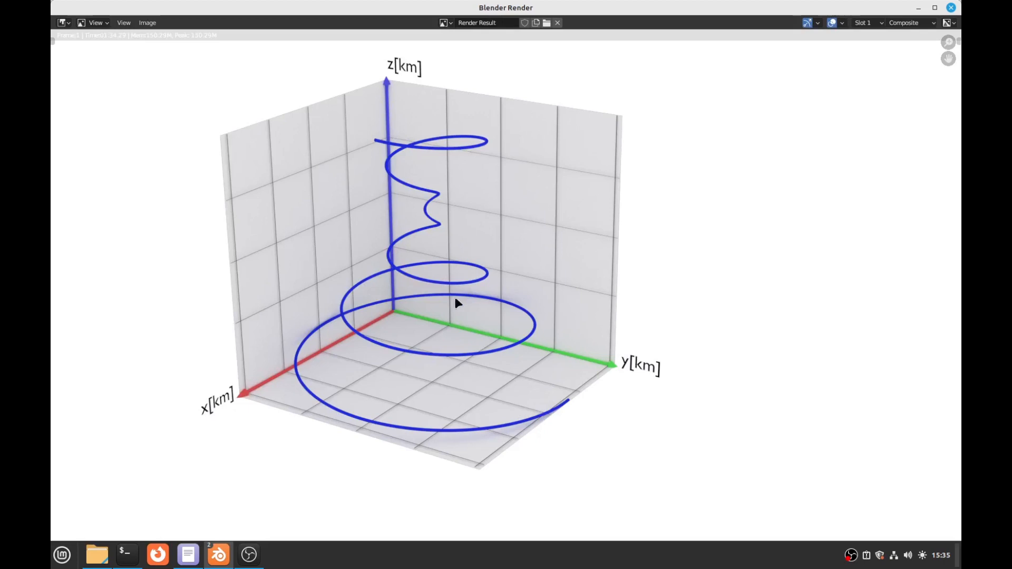
mouse_move(203, 396)
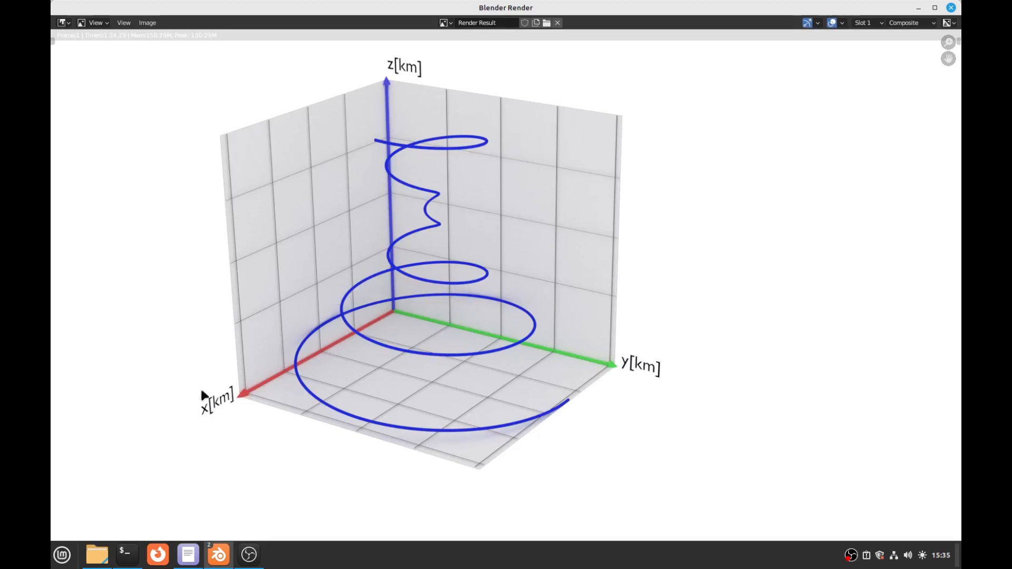
mouse_move(401, 85)
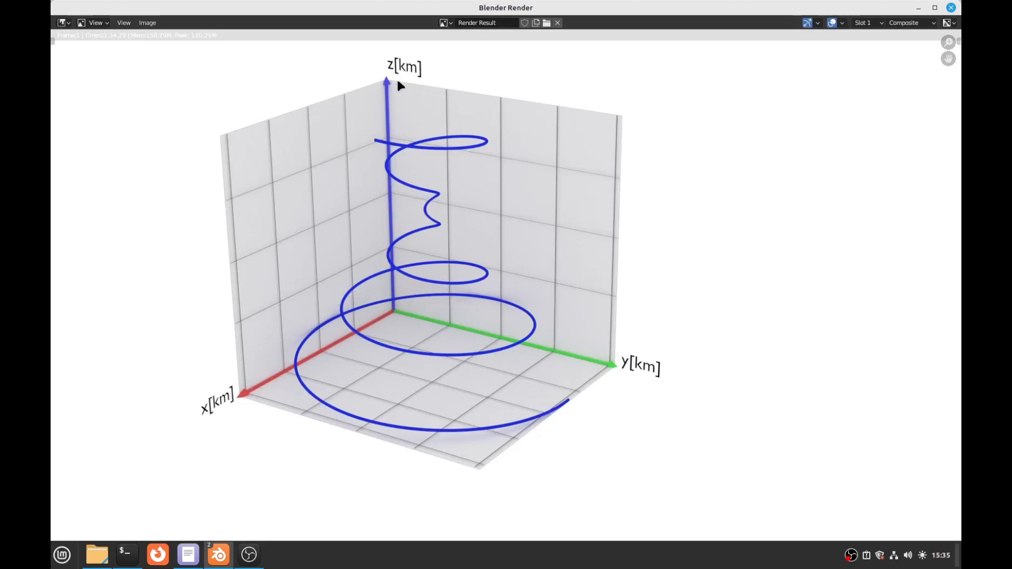
mouse_move(605, 379)
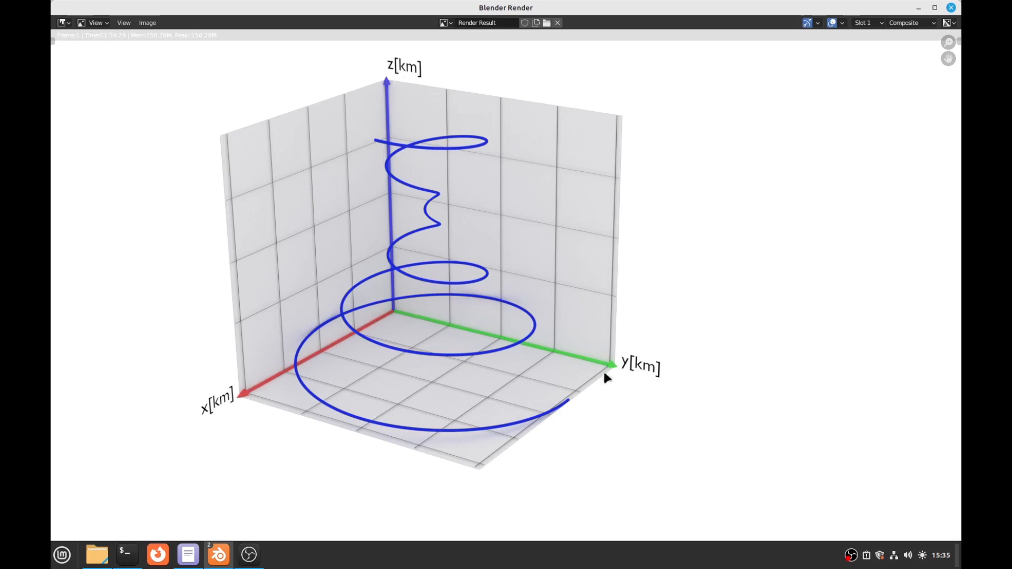
mouse_move(944, 7)
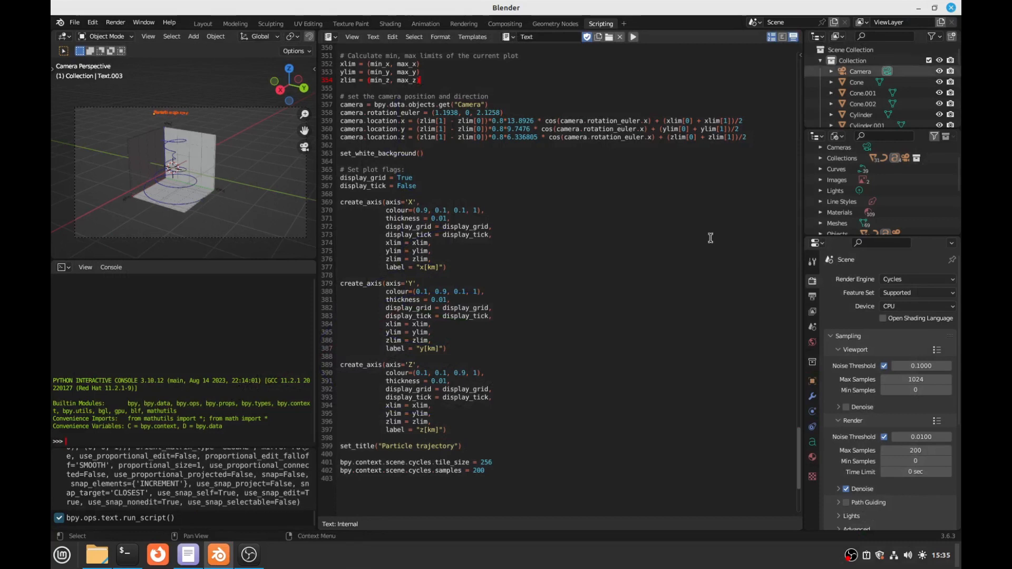
Begin editing the x axis label "x[km]" to make it empty
click(422, 430)
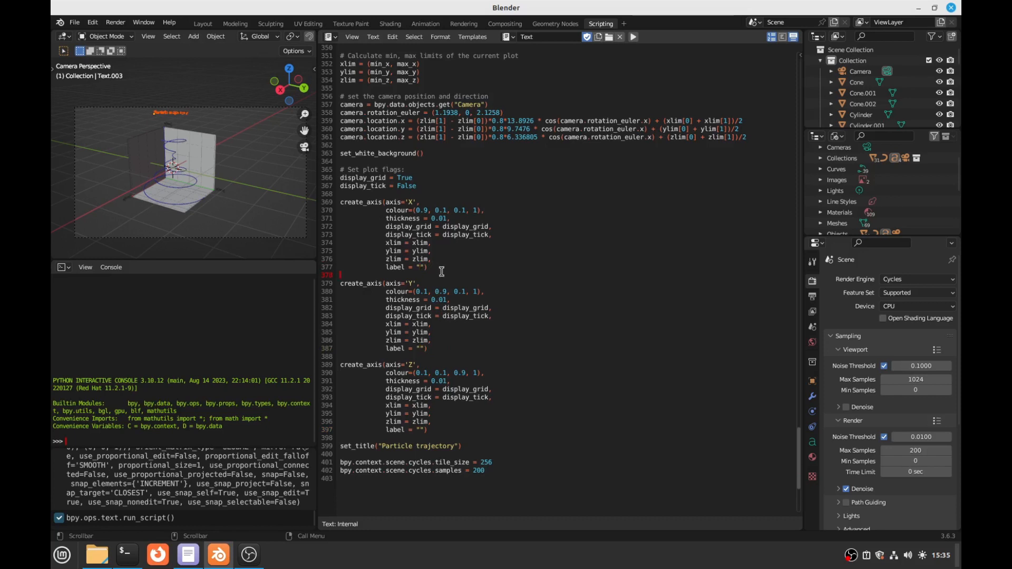
mouse_move(801, 453)
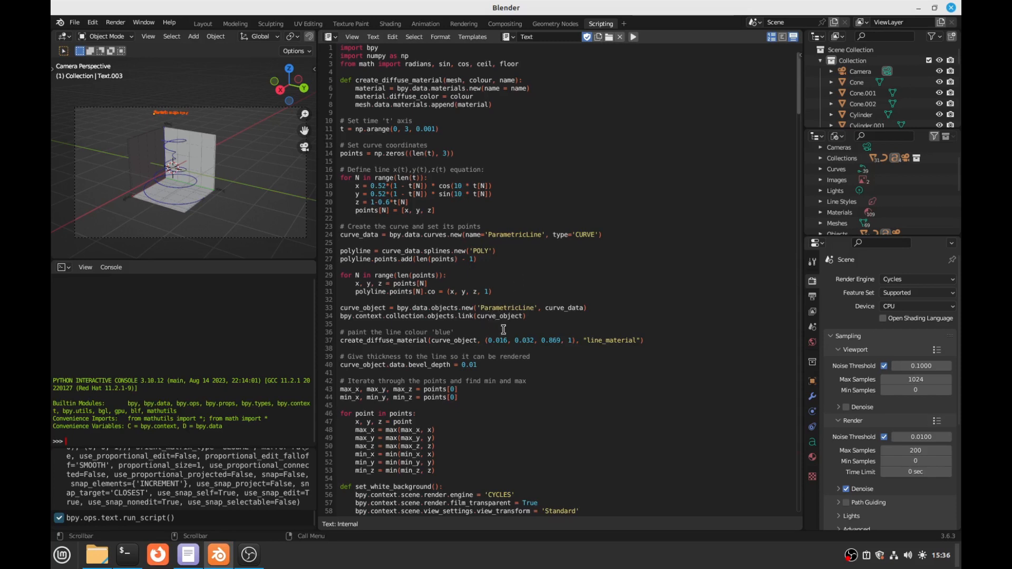
mouse_move(530, 341)
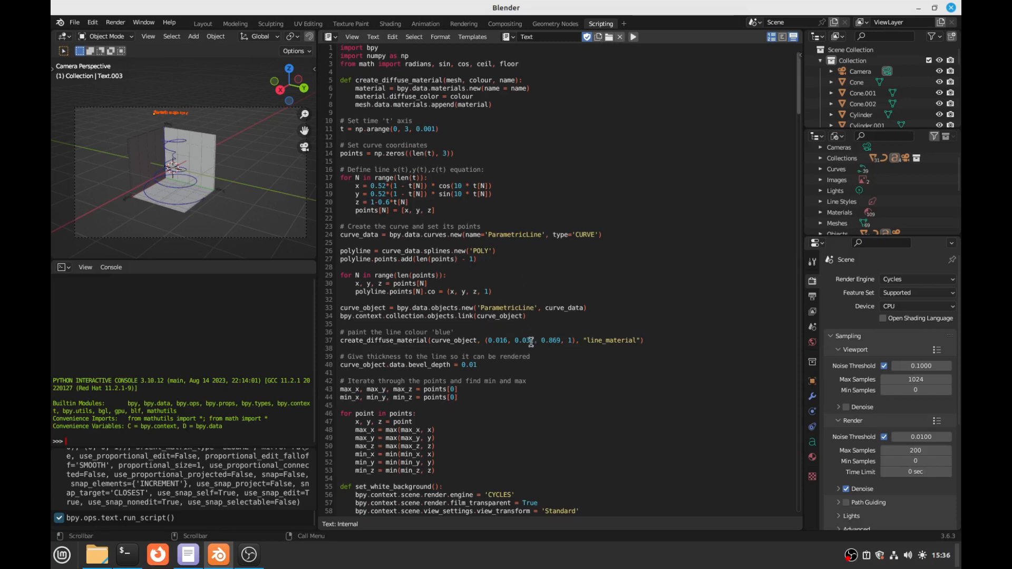
mouse_move(528, 340)
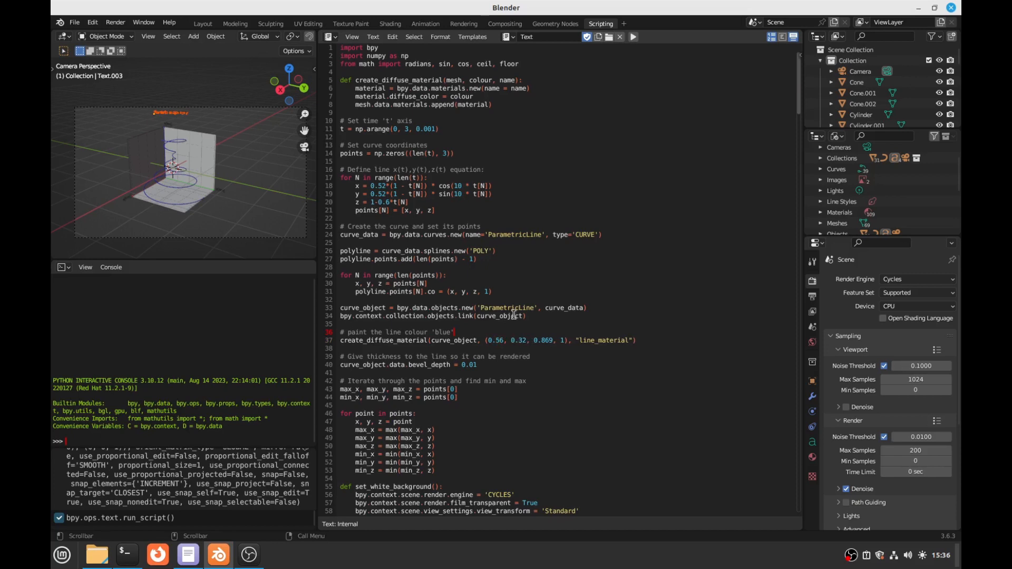
mouse_move(271, 182)
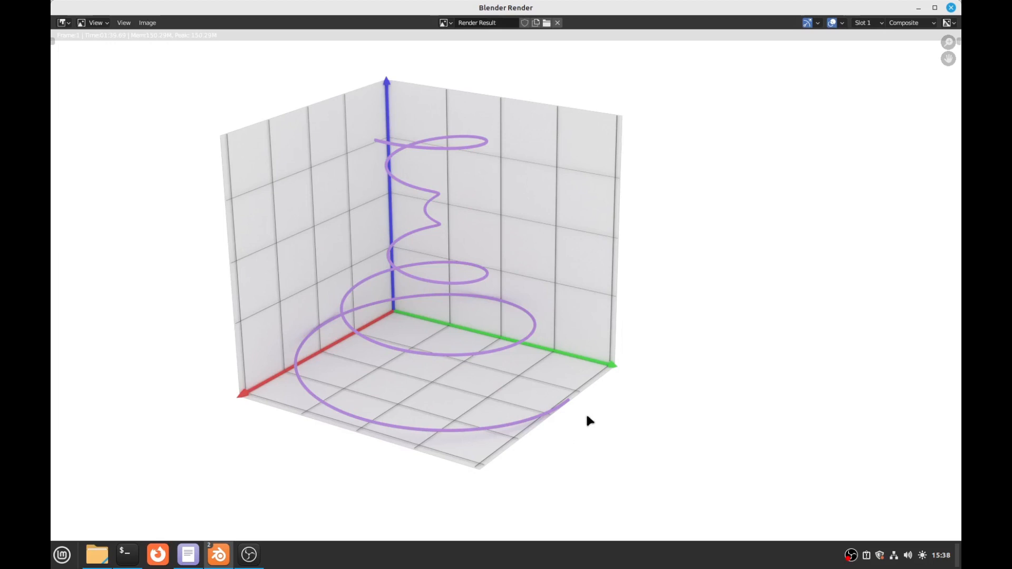
mouse_move(361, 410)
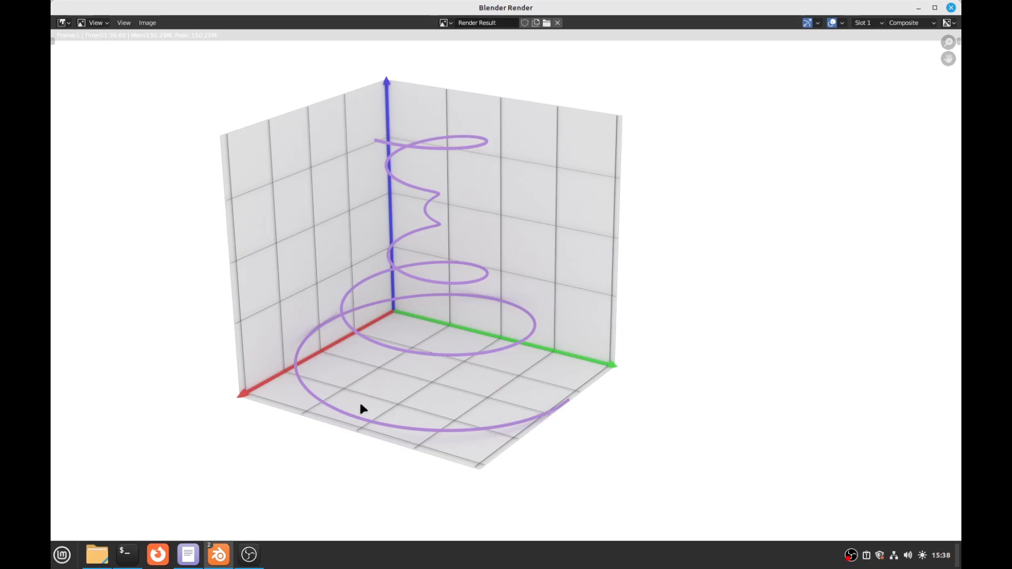
mouse_move(206, 403)
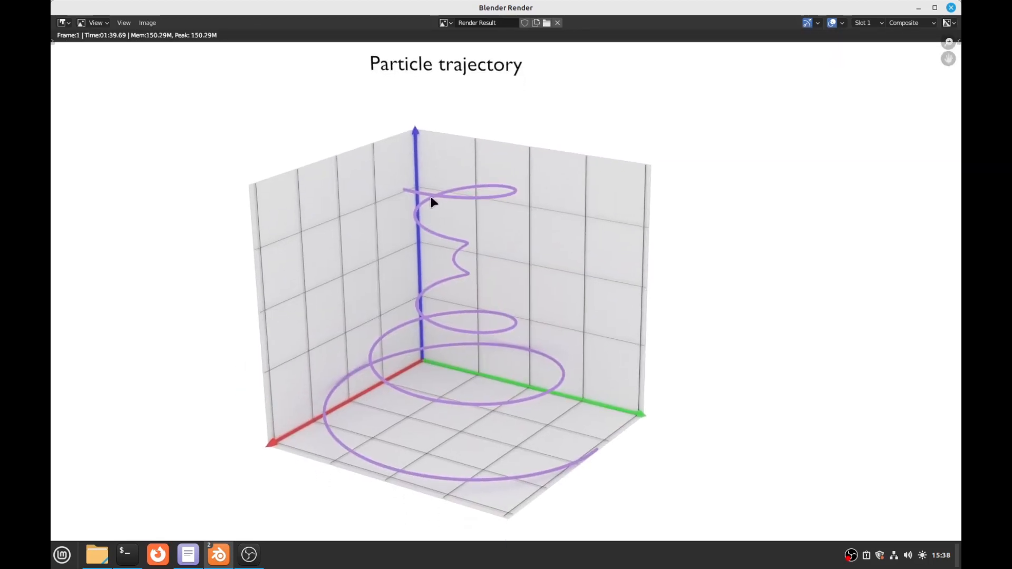
mouse_move(444, 233)
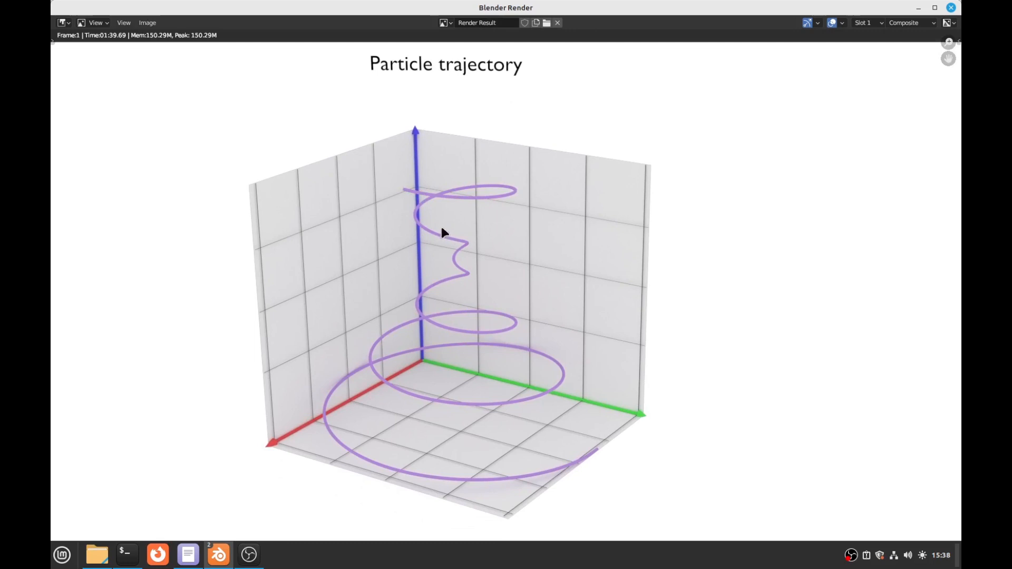
mouse_move(430, 347)
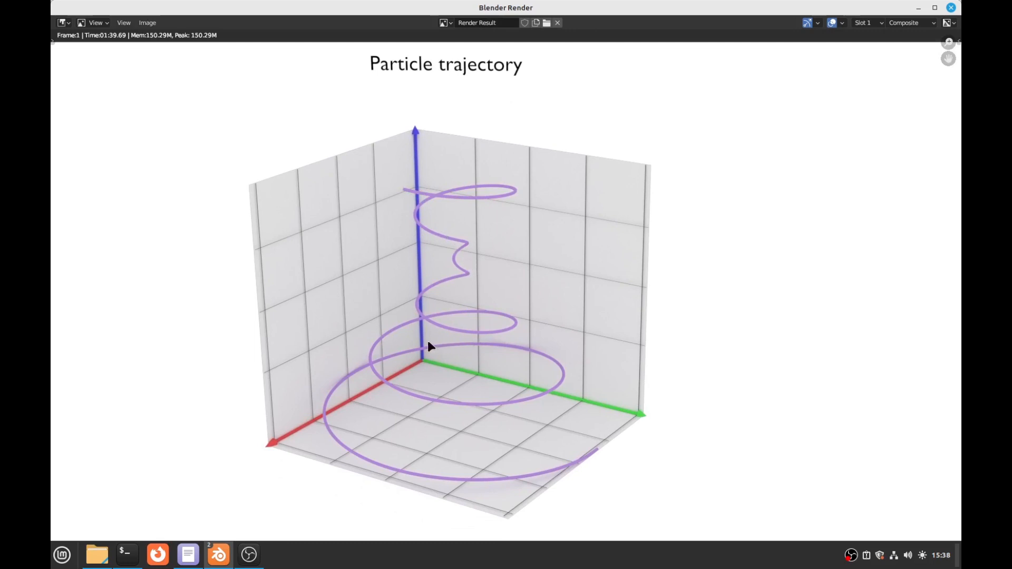
mouse_move(665, 425)
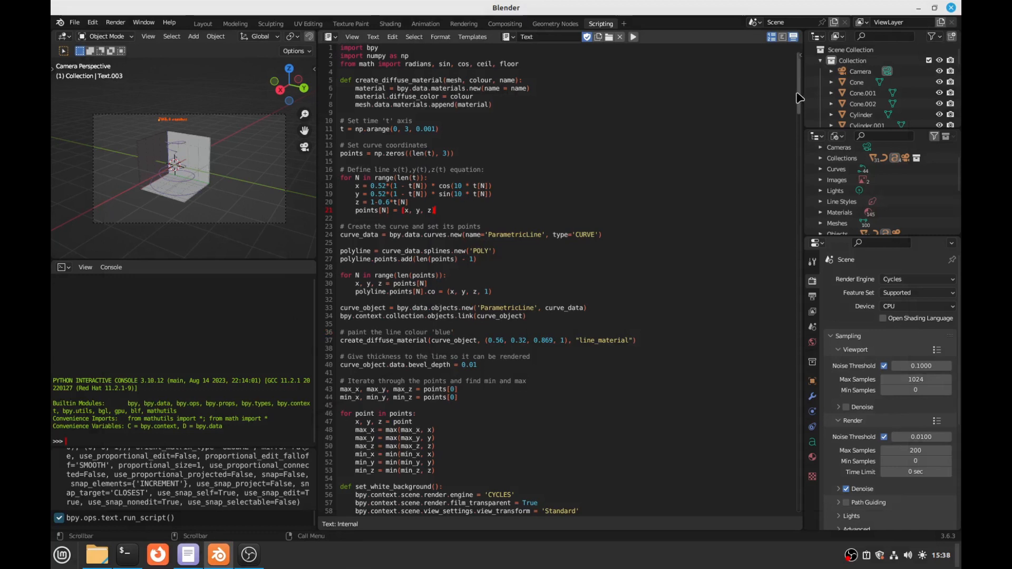
mouse_move(452, 213)
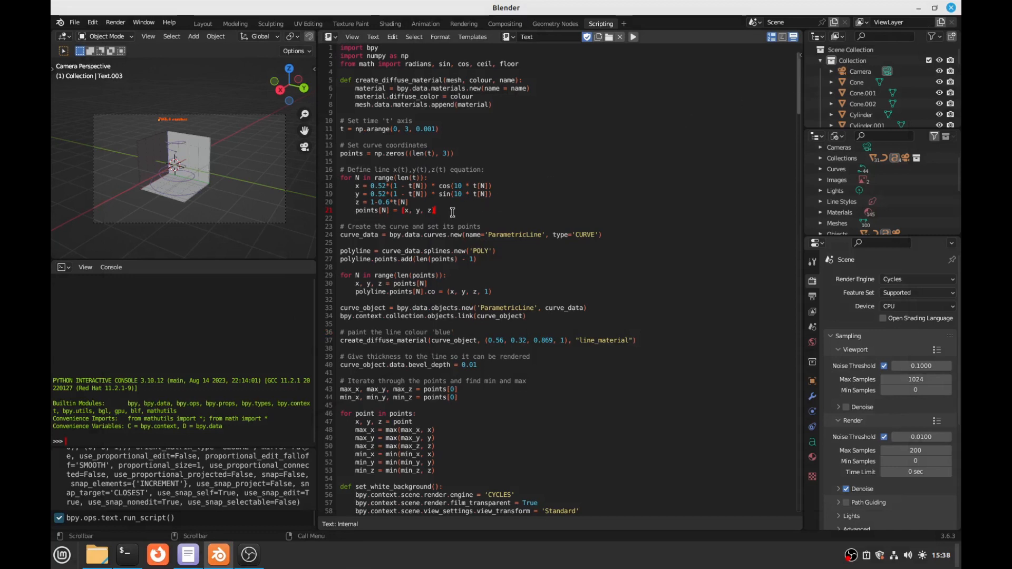
drag(342, 178, 434, 211)
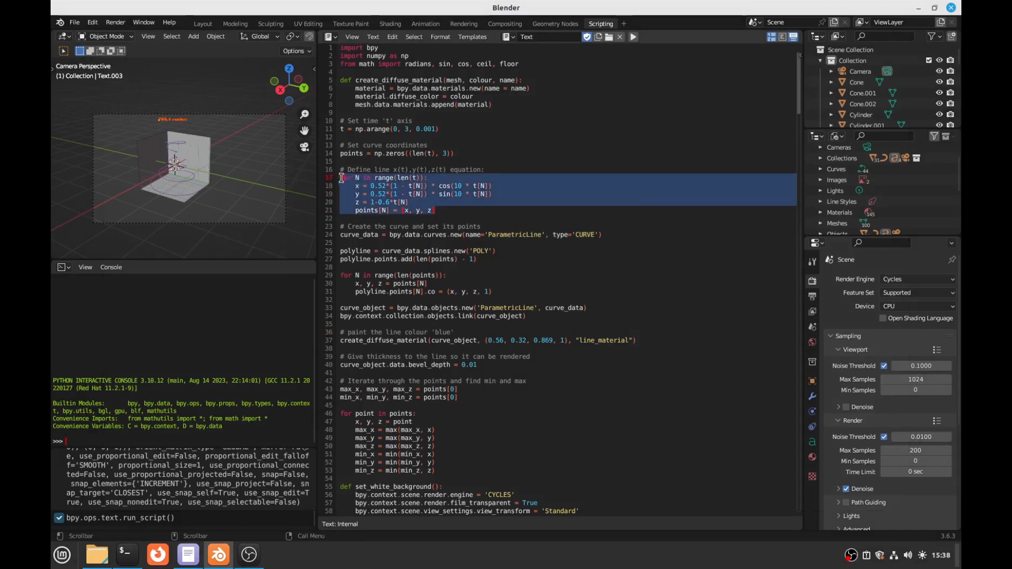
click(483, 170)
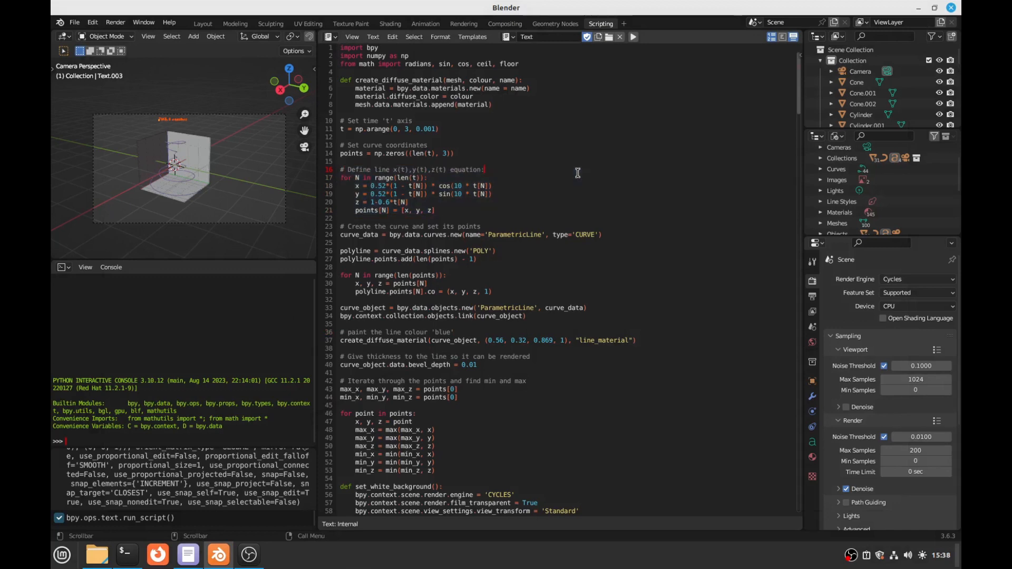
scroll(down, 3)
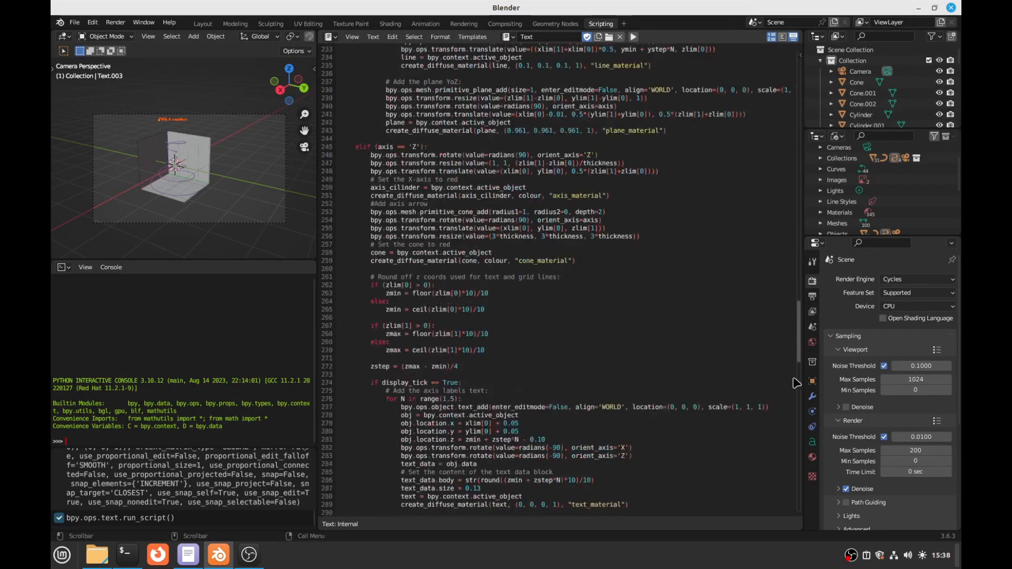
scroll(down, 3)
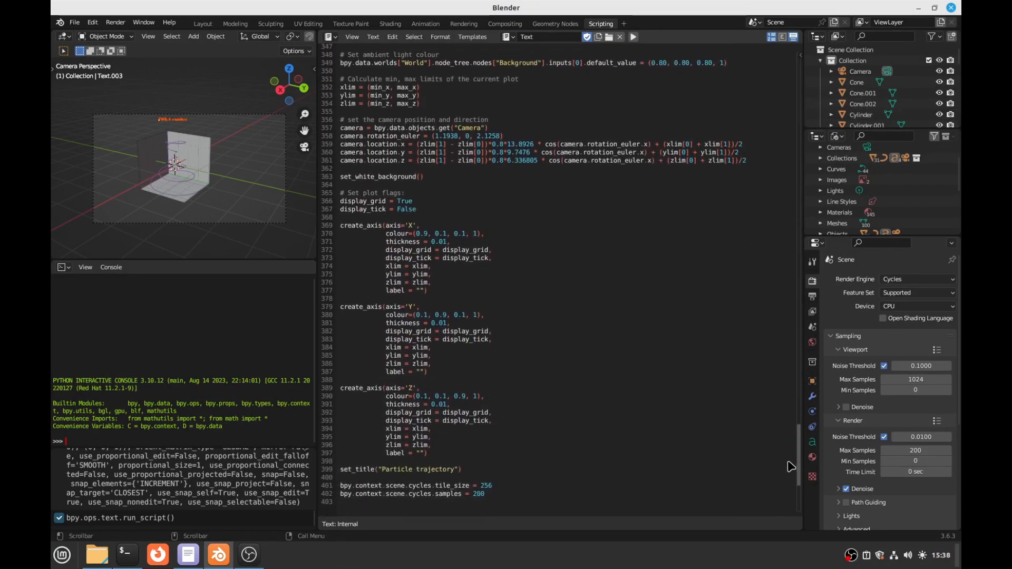
scroll(down, 3)
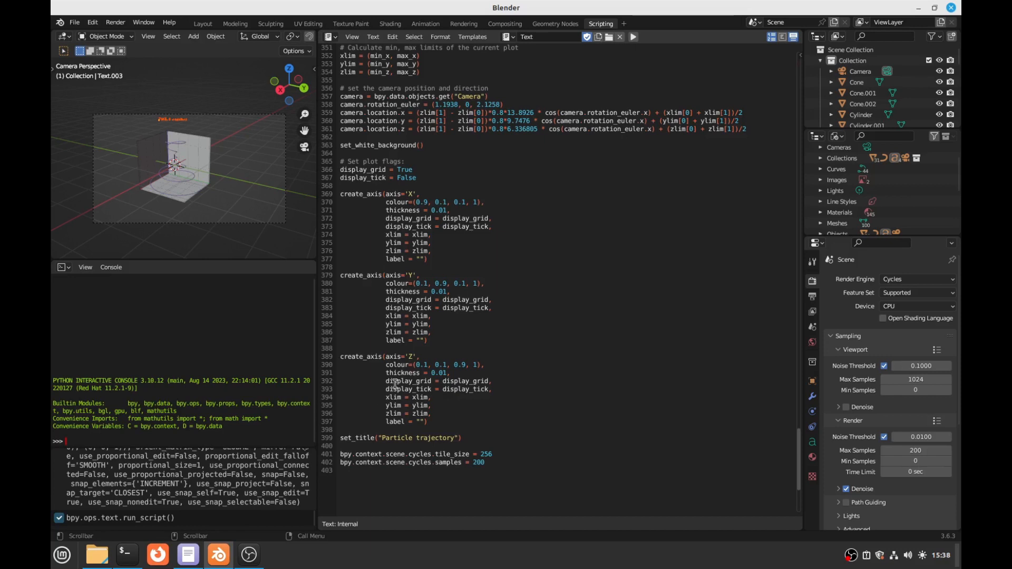
mouse_move(520, 394)
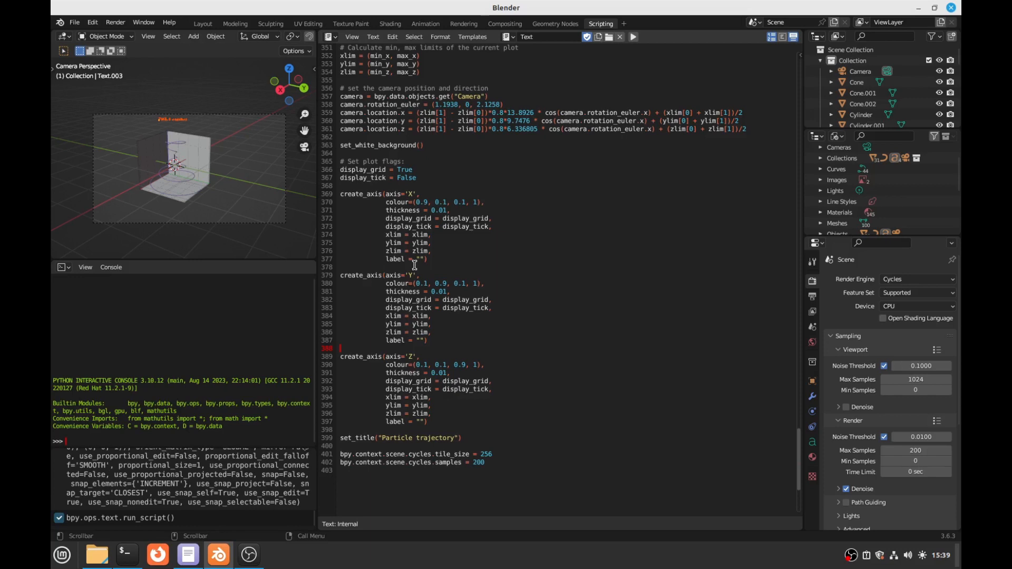
mouse_move(402, 275)
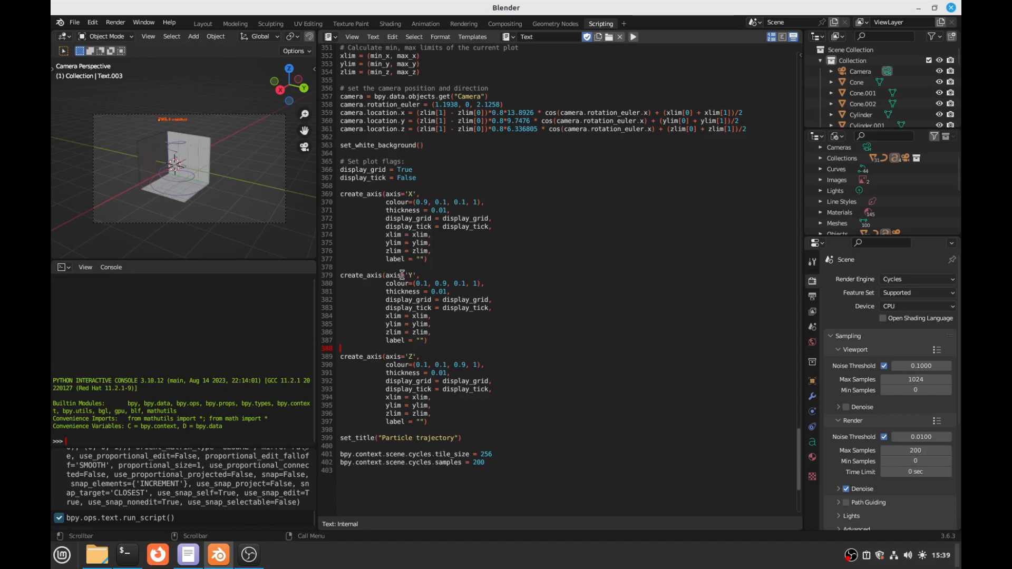
mouse_move(267, 563)
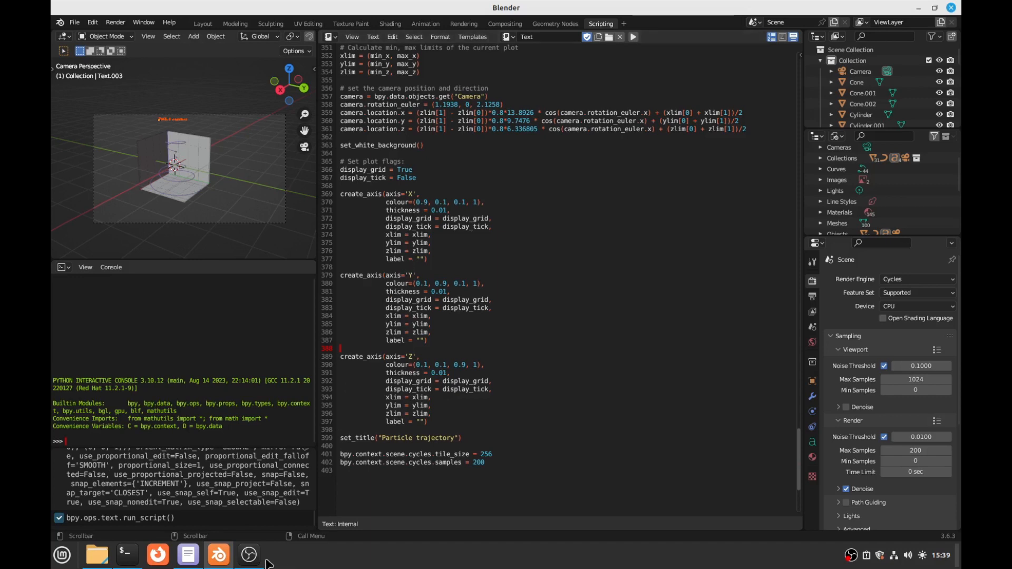